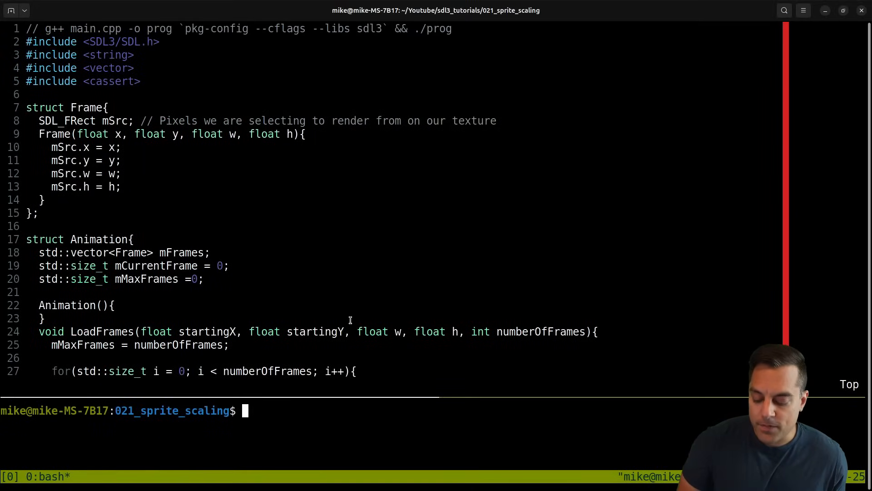
Run ./prog to launch the walking sprite demo and enlarge its window near the screen centre.
{"action": "key", "text": "Return"}
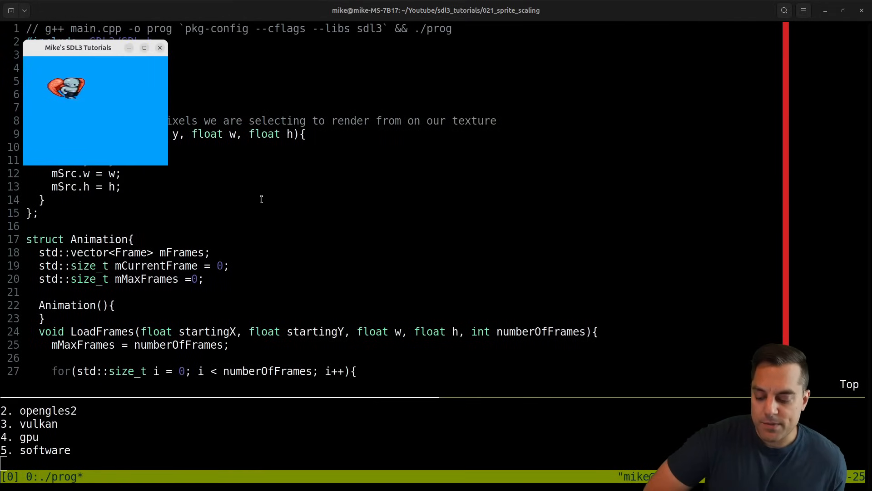
{"action": "left_click_drag", "start_coordinate": [78, 47], "coordinate": [333, 132]}
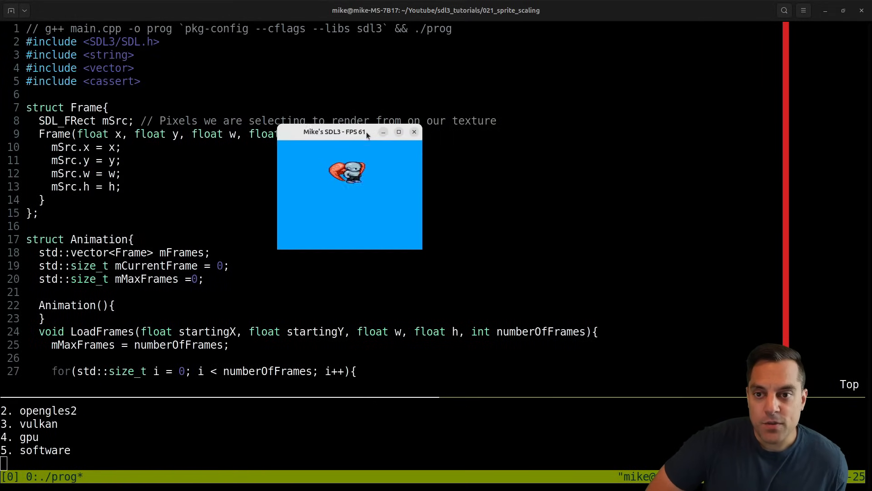
{"action": "left_click_drag", "start_coordinate": [334, 132], "coordinate": [354, 139]}
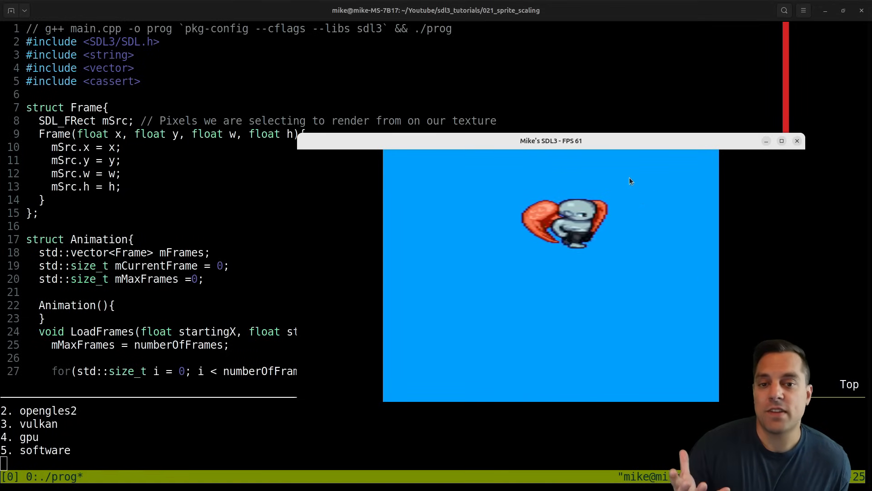
{"action": "left_click_drag", "start_coordinate": [551, 141], "coordinate": [524, 117]}
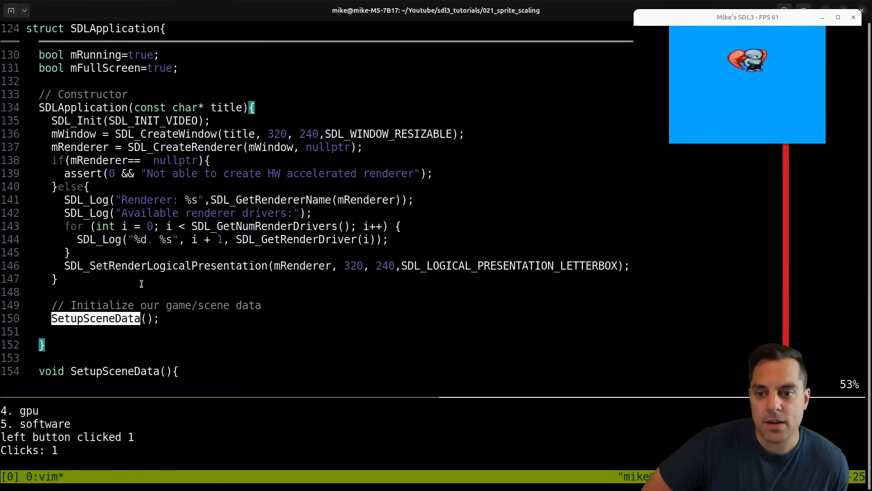
Scroll main.cpp down to SetupSceneData loading walk.bmp at 32,32 with 128x64 dimensions.
{"action": "scroll", "scroll_direction": "down", "scroll_amount": 3}
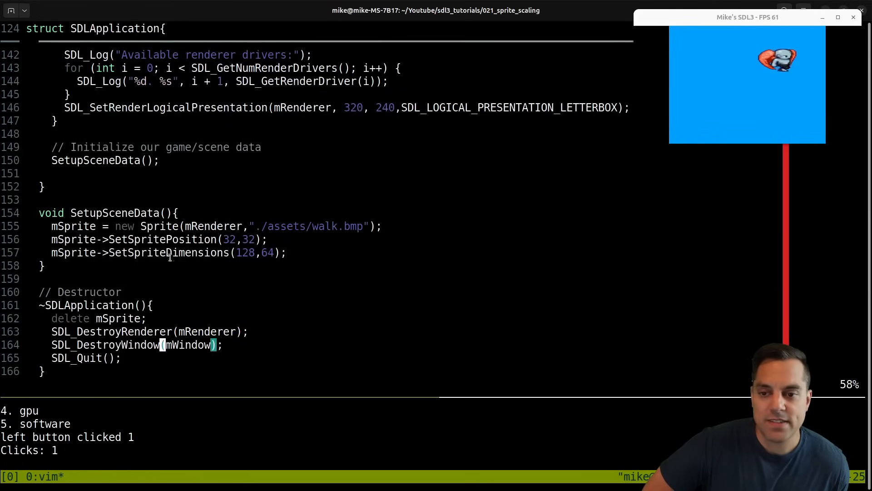
{"action": "scroll", "scroll_direction": "down", "scroll_amount": 3}
{"action": "type", "text": "xdg-"}
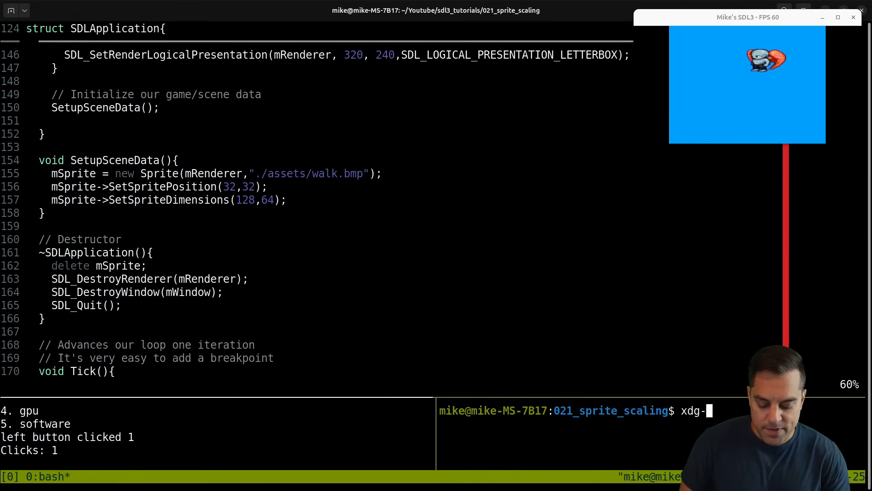
View the 576x256 walk.bmp sprite sheet via xdg-open assets/walk.bmp, then close the viewer.
{"action": "type", "text": "opn"}
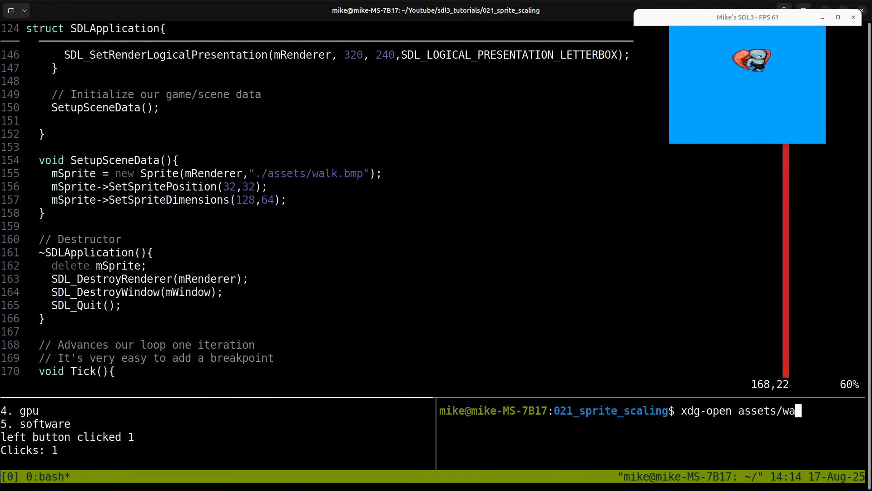
{"action": "type", "text": "lk.bmp"}
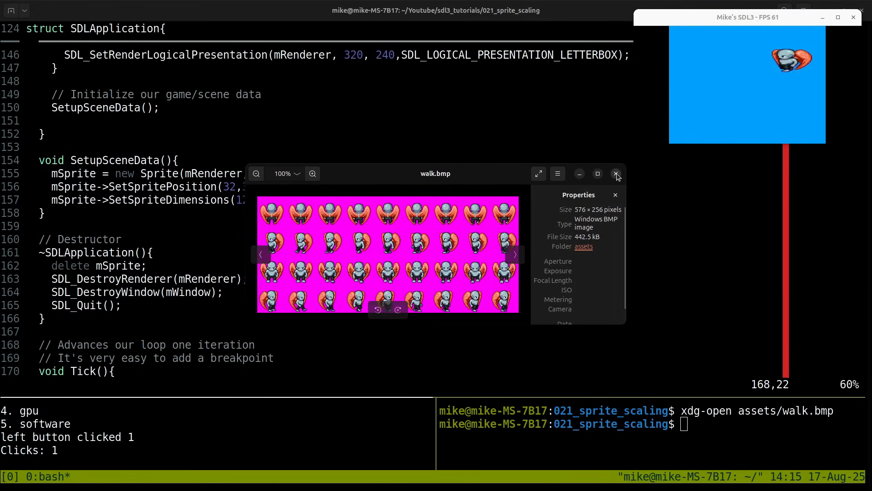
{"action": "left_click", "coordinate": [616, 173]}
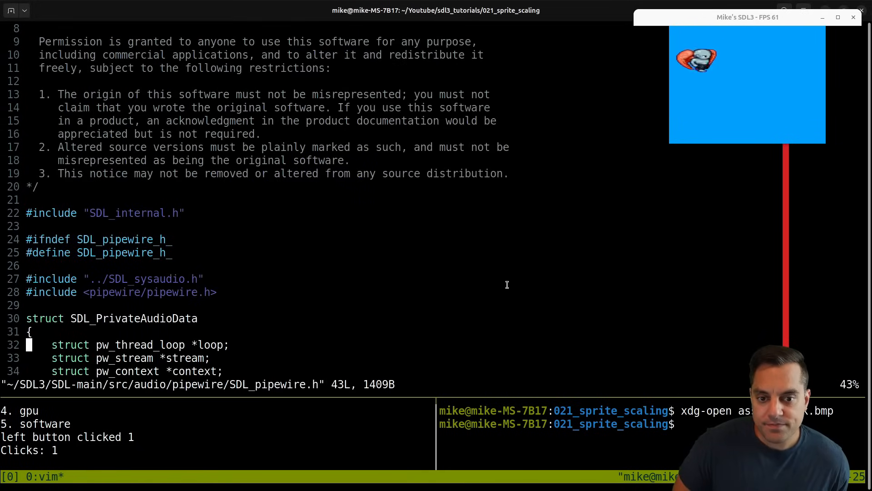
{"action": "scroll", "scroll_direction": "down", "scroll_amount": 3}
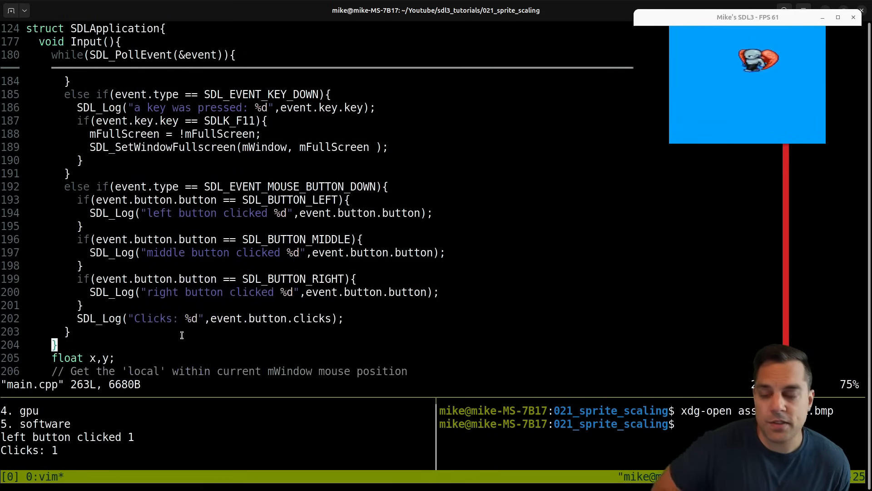
{"action": "scroll", "scroll_direction": "down", "scroll_amount": 3}
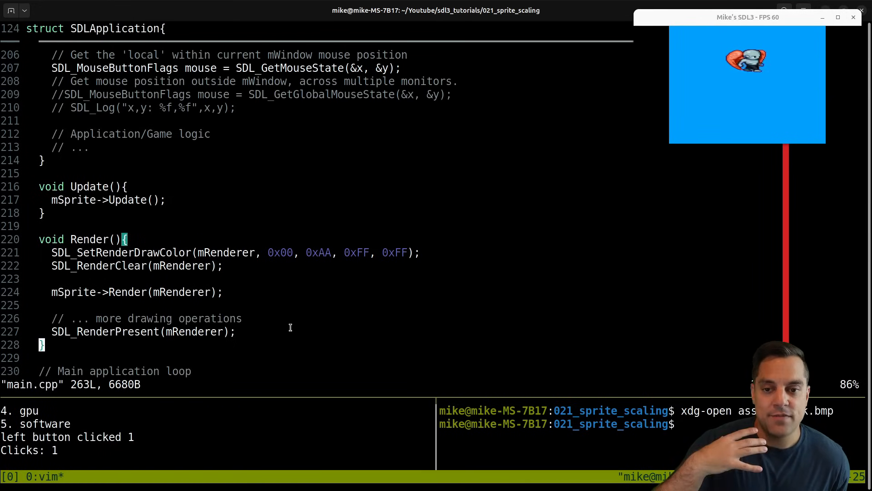
{"action": "scroll", "scroll_direction": "down", "scroll_amount": 3}
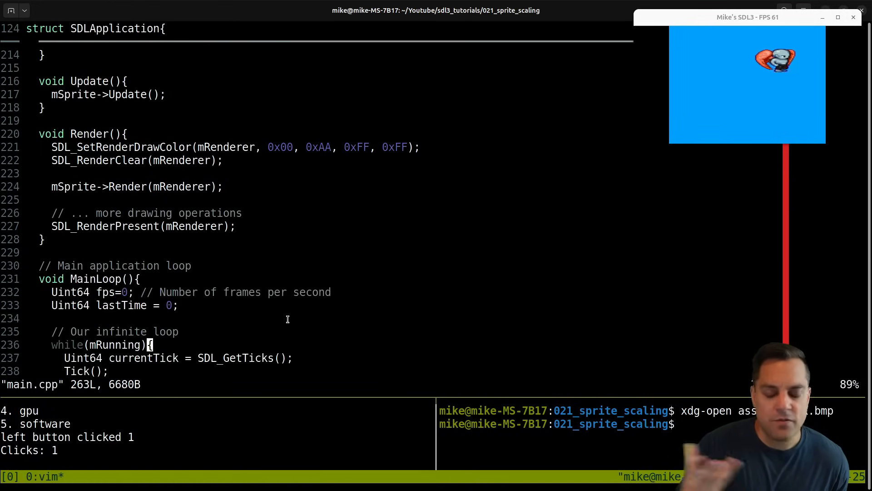
{"action": "scroll", "scroll_direction": "down", "scroll_amount": 3}
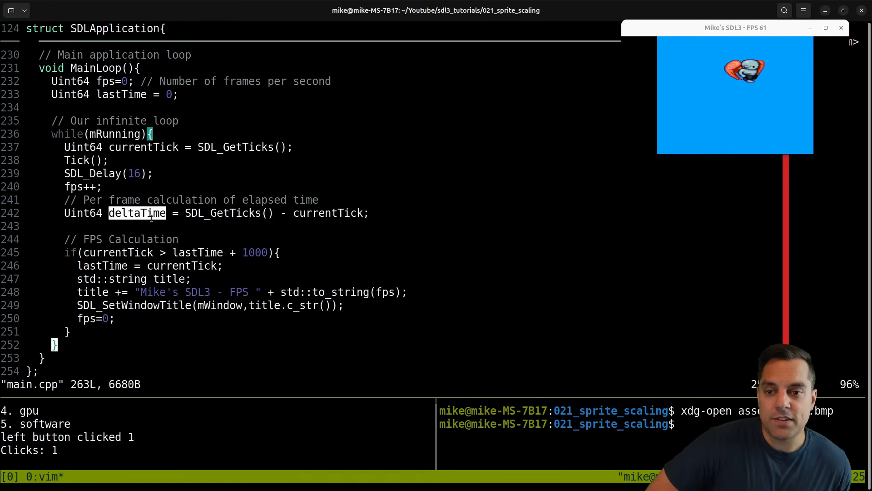
{"action": "mouse_move", "coordinate": [314, 273]}
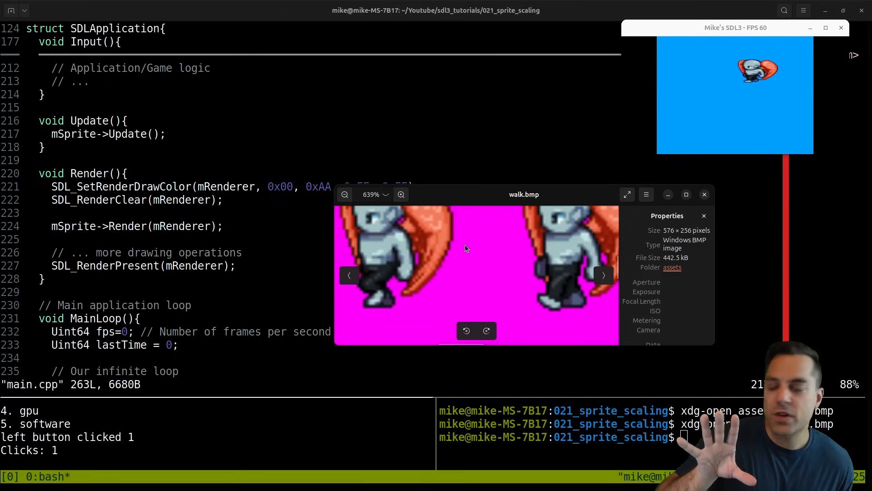
Zoom into a character's wing to about 1500% to see individual pixels, then back out.
{"action": "left_click", "coordinate": [400, 195]}
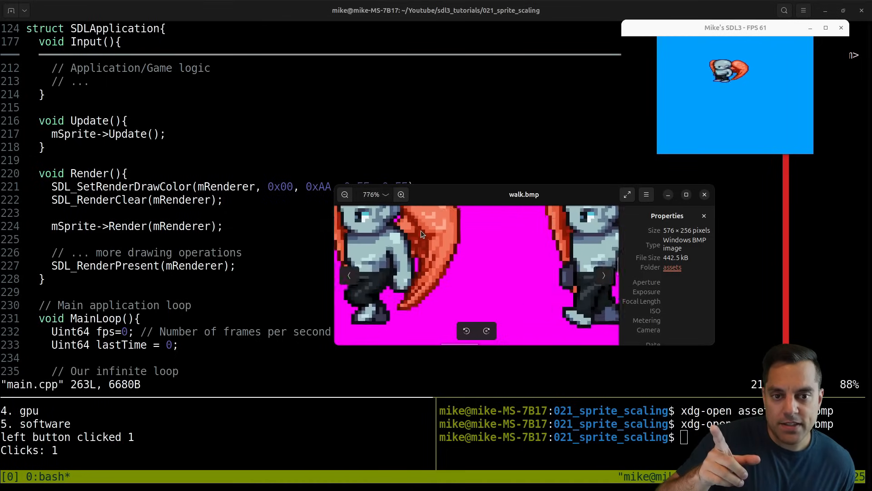
{"action": "left_click", "coordinate": [401, 195]}
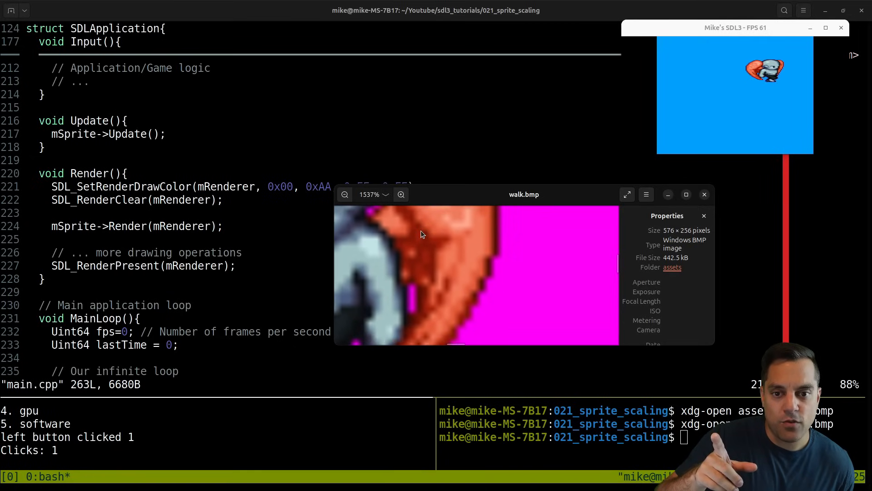
{"action": "mouse_move", "coordinate": [458, 249]}
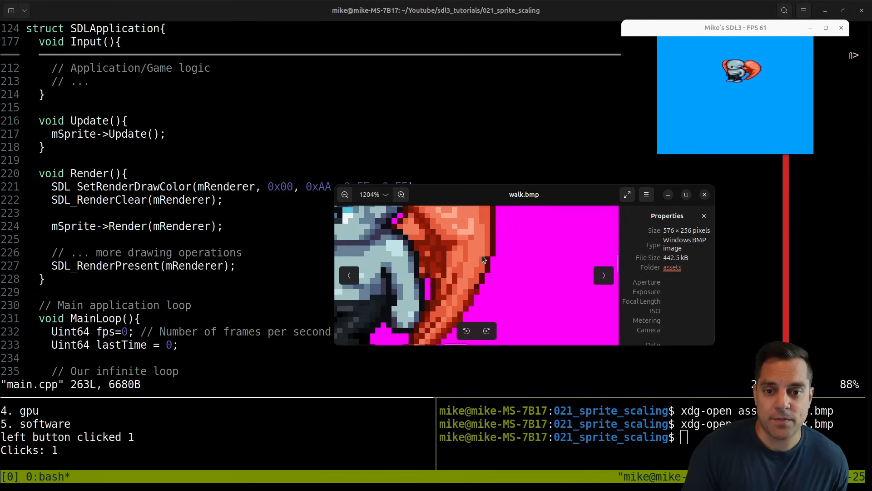
{"action": "left_click", "coordinate": [345, 195]}
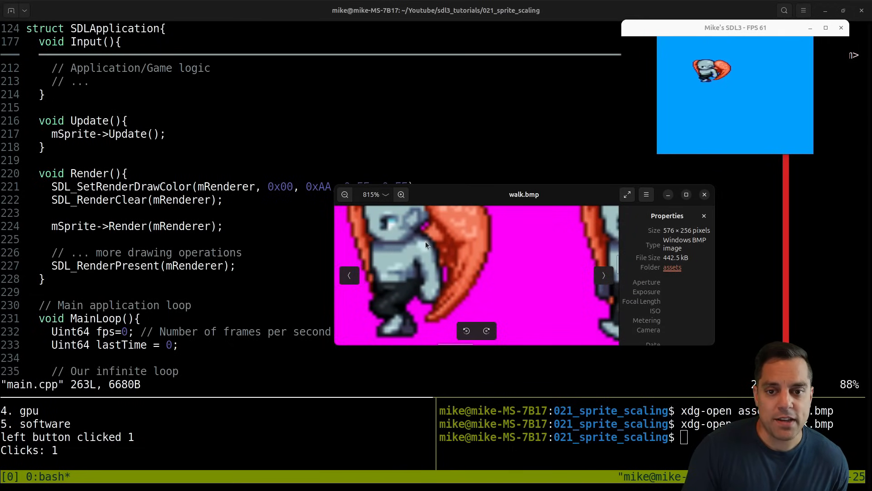
{"action": "left_click", "coordinate": [344, 194]}
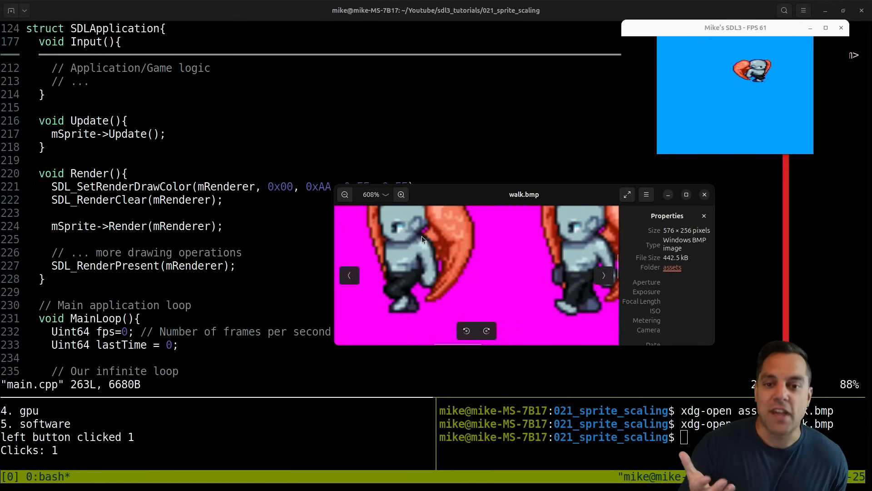
{"action": "left_click", "coordinate": [401, 195]}
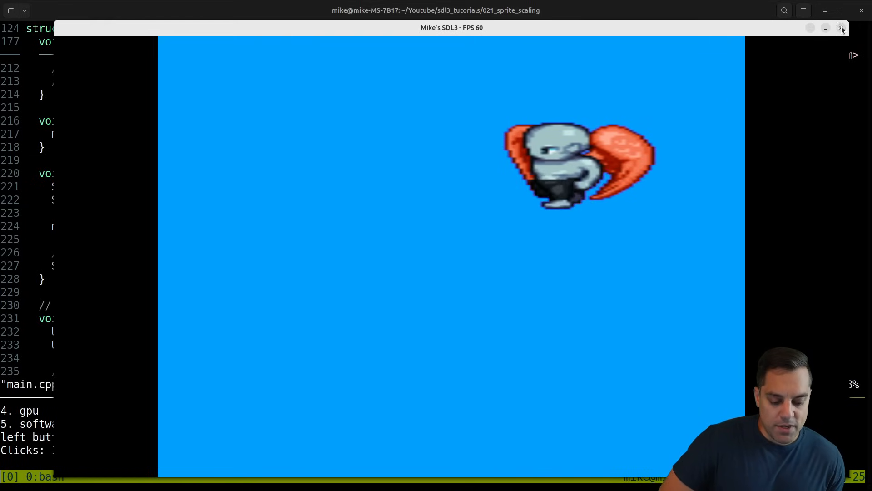
Close the running sprite demo from its title bar.
{"action": "left_click", "coordinate": [842, 29]}
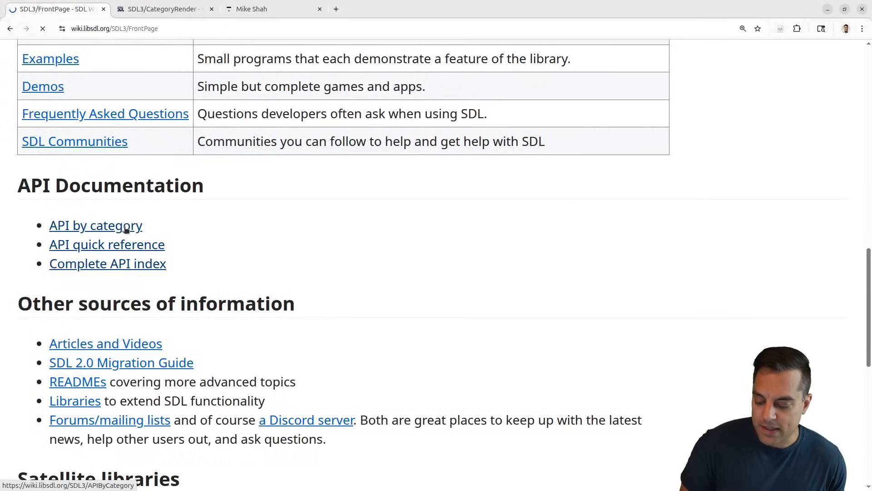
From the API-by-category listing, find 'scale' and reach the SDL_SetTextureScaleMode reference page.
{"action": "left_click", "coordinate": [95, 226]}
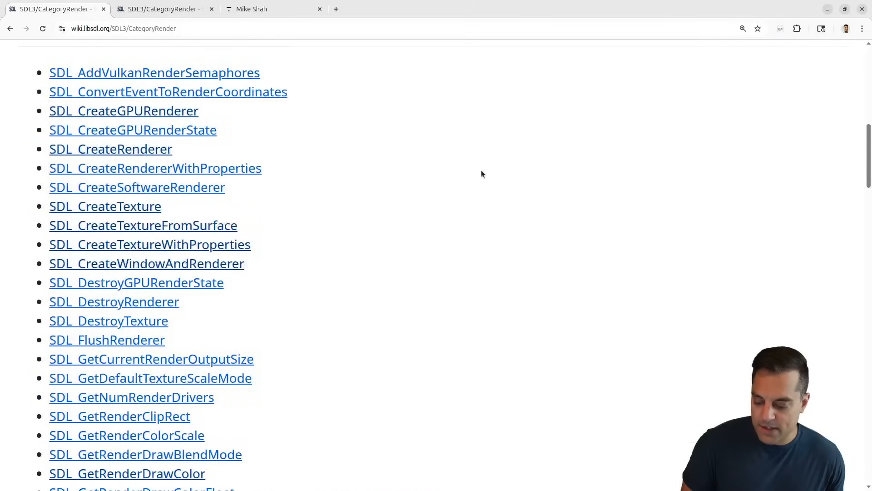
{"action": "type", "text": "scale"}
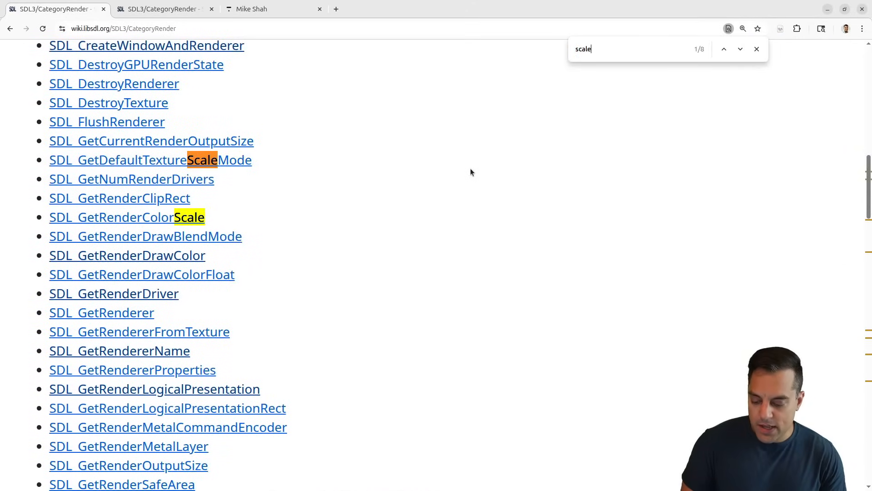
{"action": "left_click", "coordinate": [724, 49]}
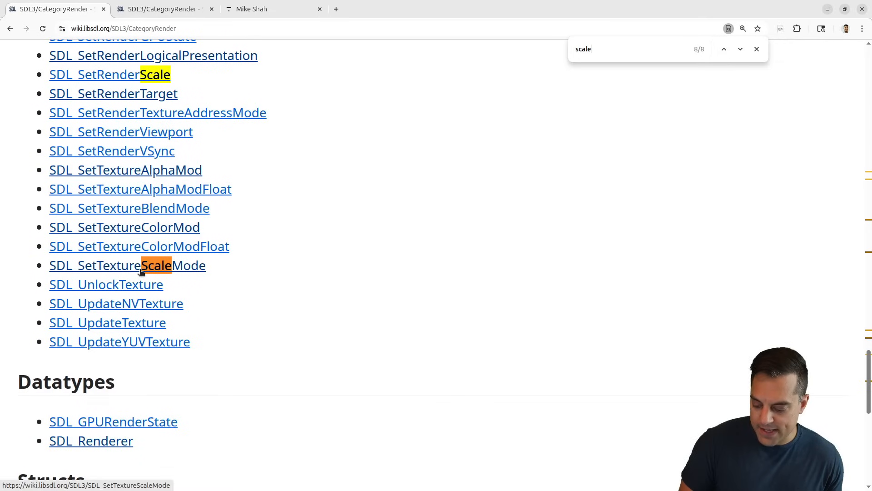
{"action": "left_click", "coordinate": [126, 265]}
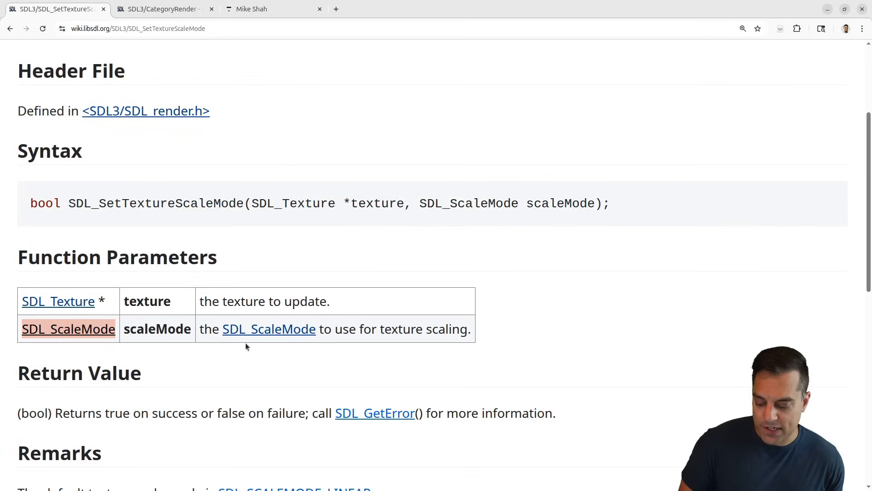
Follow the SDL_ScaleMode enum link and select the SDL_SCALEMODE_PIXELART name.
{"action": "left_click", "coordinate": [68, 328]}
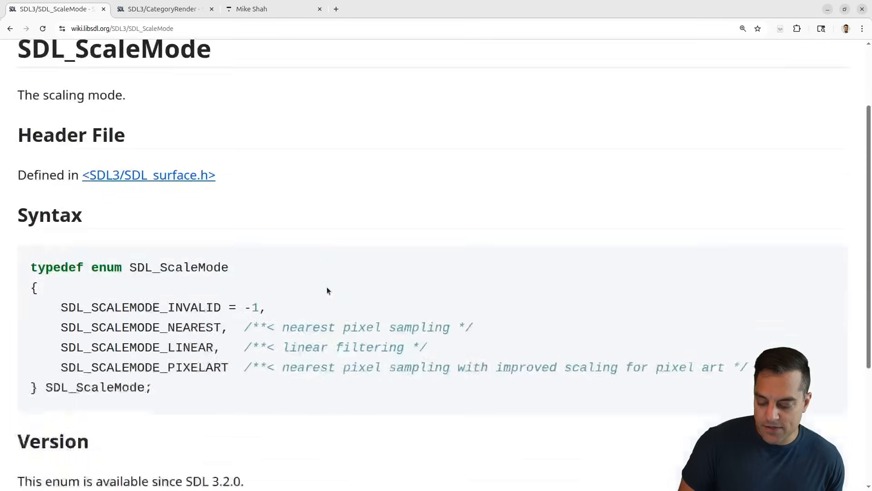
{"action": "scroll", "scroll_direction": "down", "scroll_amount": 3}
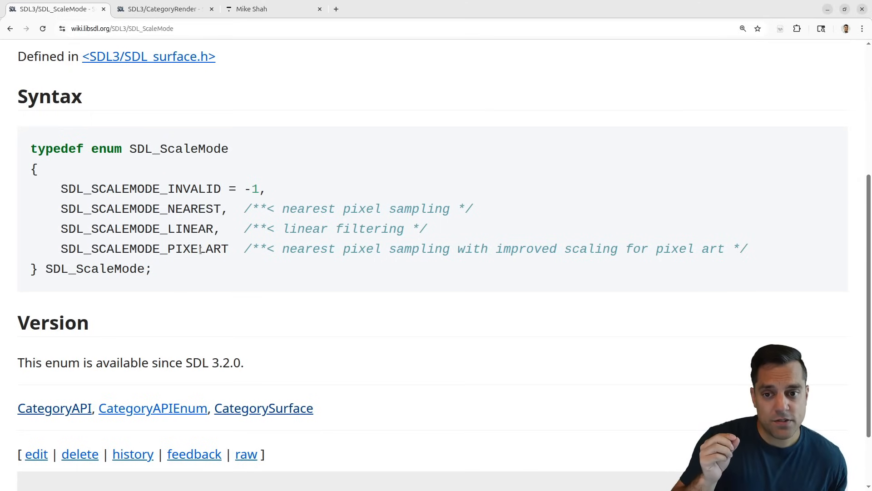
{"action": "double_click", "coordinate": [140, 209]}
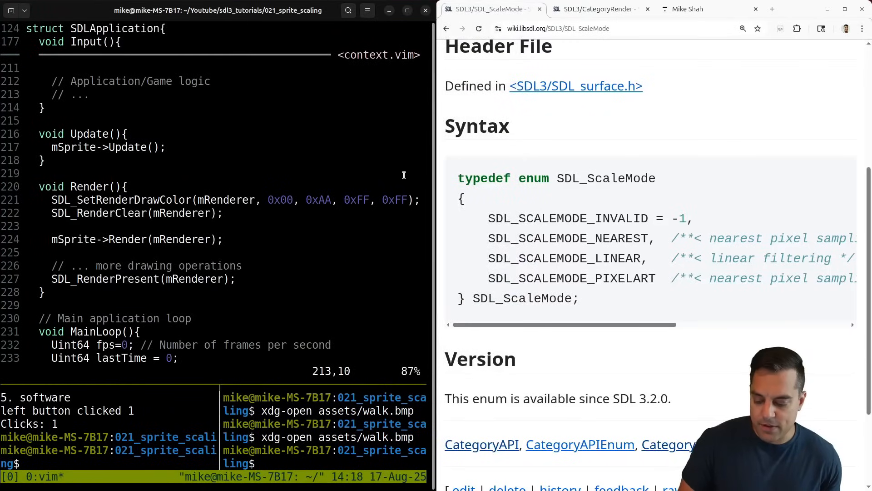
Exit the shell pane and scroll main.cpp down to Sprite::Render's SDL_RenderTextureRotated call.
{"action": "type", "text": "exit"}
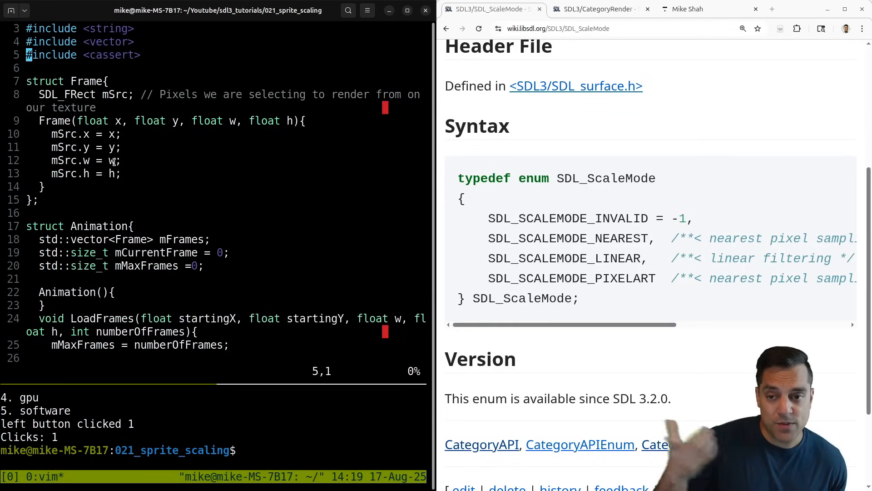
{"action": "scroll", "scroll_direction": "down", "scroll_amount": 3}
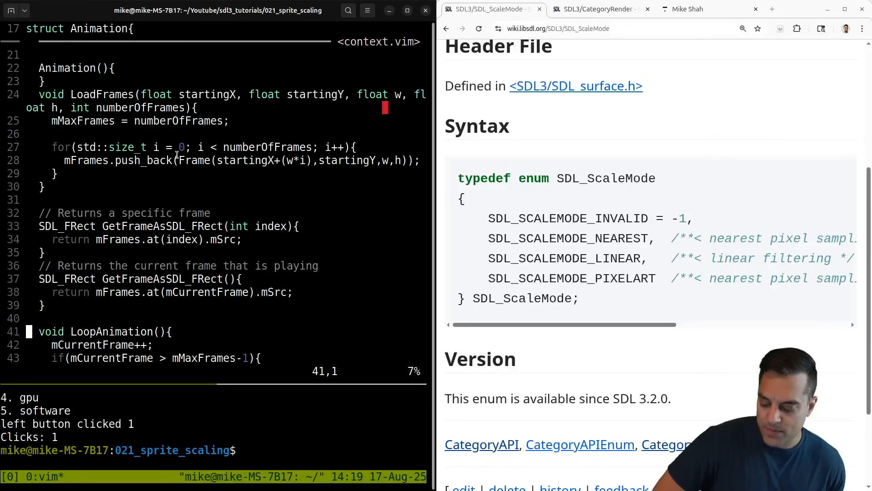
{"action": "scroll", "scroll_direction": "down", "scroll_amount": 3}
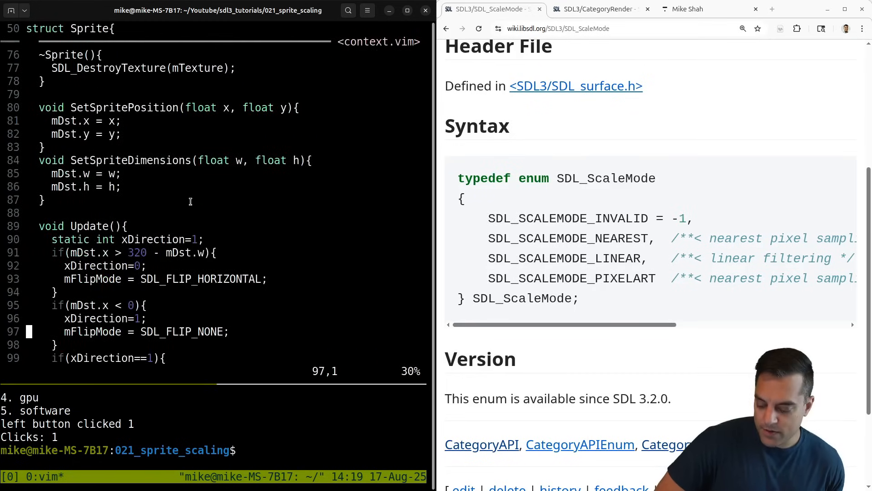
{"action": "scroll", "scroll_direction": "down", "scroll_amount": 3}
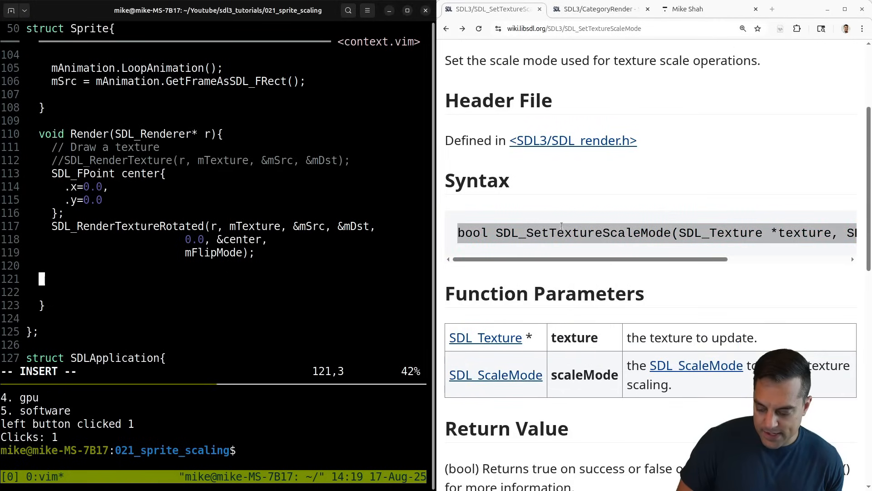
Insert SDL_SetTextureScaleMode(mTetxure, ) with an empty mode argument and save main.cpp.
{"action": "scroll", "scroll_direction": "down", "scroll_amount": 3}
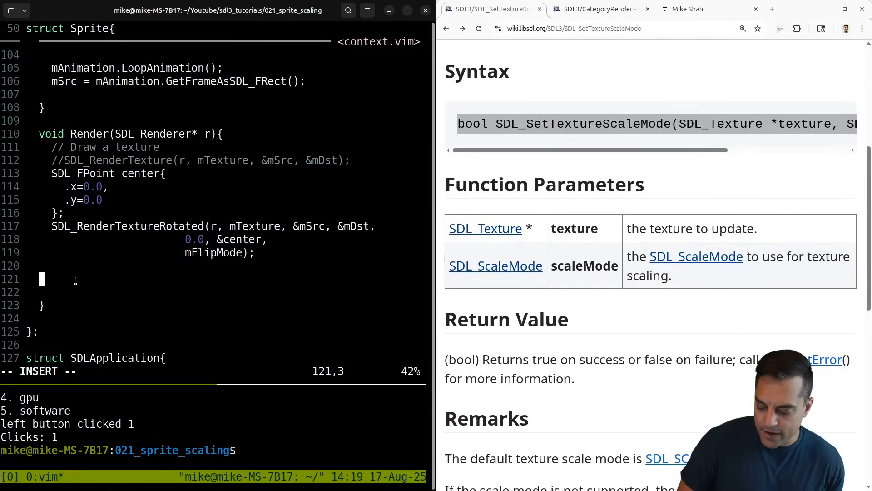
{"action": "type", "text": "bool SDL_SetTextureScaleMode(SDL_Texture *texture, SDL_ScaleMode scaleMode);"}
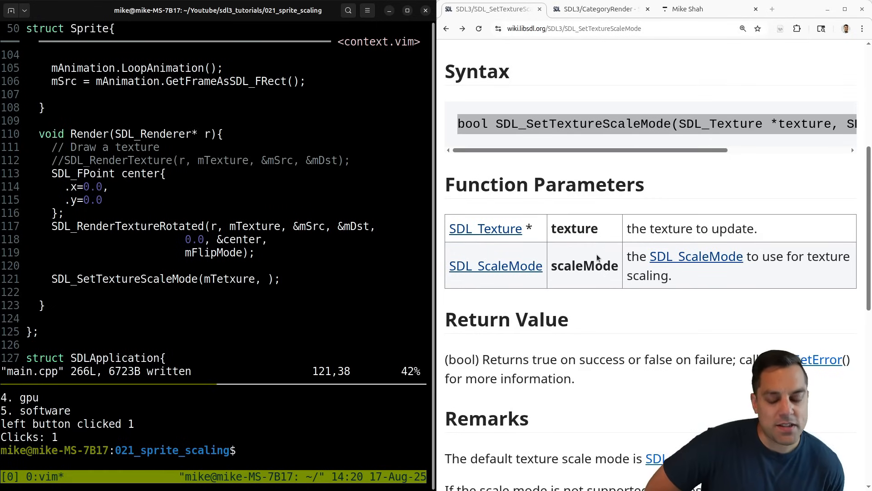
{"action": "scroll", "scroll_direction": "down", "scroll_amount": 3}
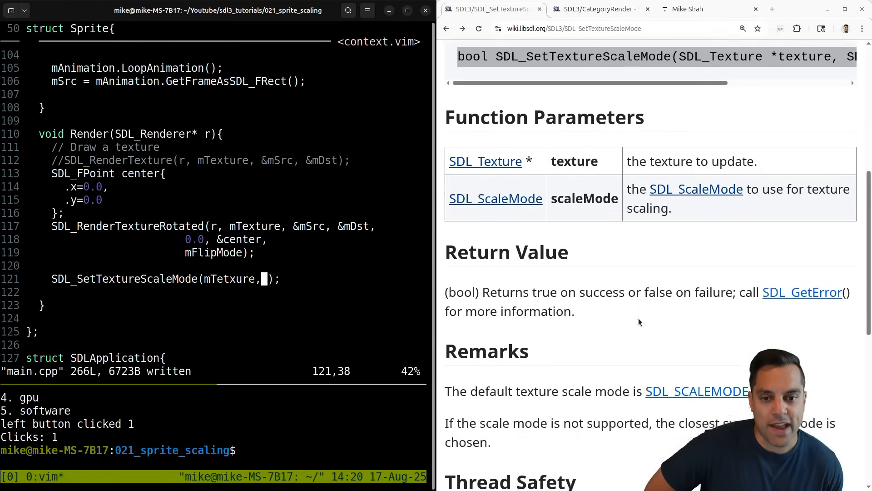
{"action": "scroll", "scroll_direction": "down", "scroll_amount": 3}
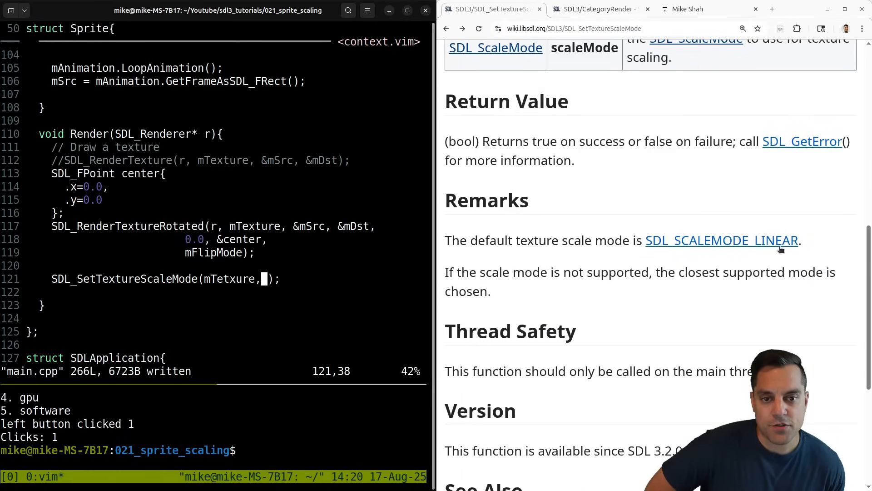
Follow SDL_SCALEMODE_LINEAR from Remarks to the SDL_ScaleMode enum page and highlight a mode name.
{"action": "double_click", "coordinate": [721, 239]}
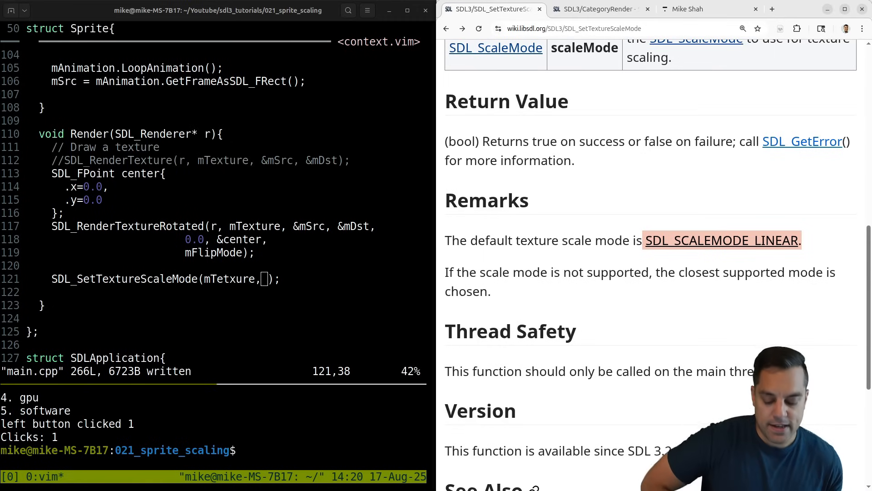
{"action": "mouse_move", "coordinate": [723, 259]}
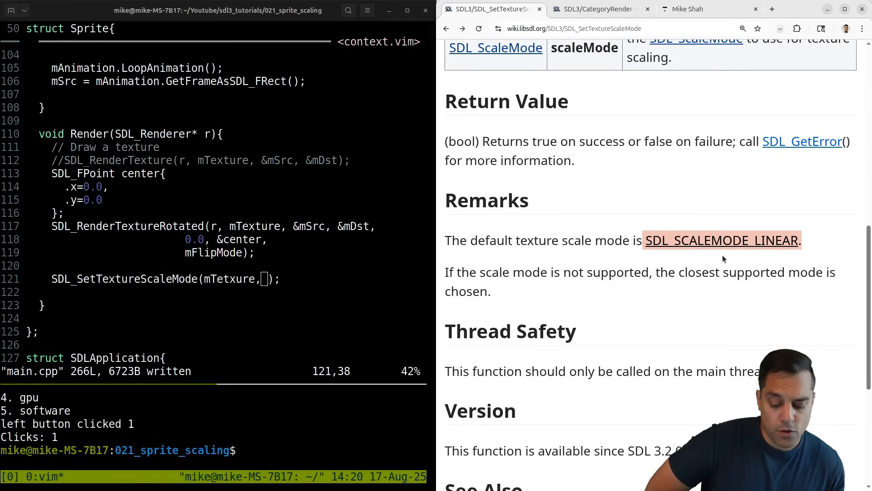
{"action": "left_click", "coordinate": [721, 240]}
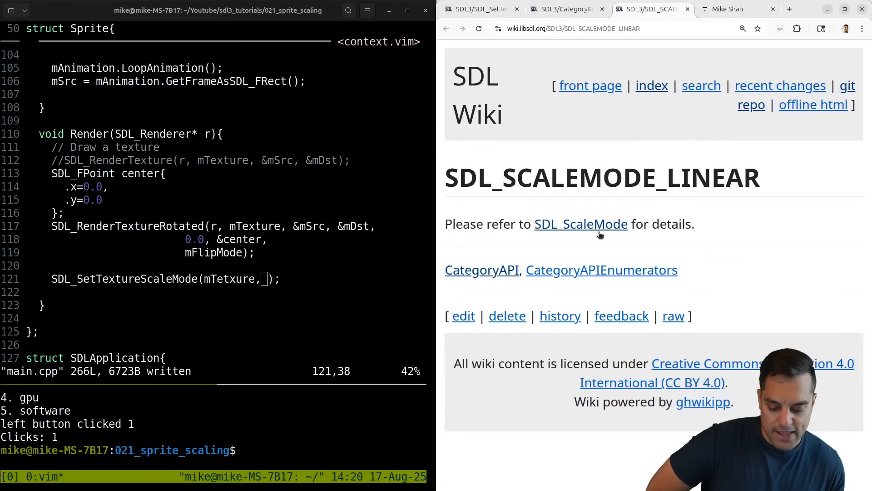
{"action": "left_click", "coordinate": [580, 223]}
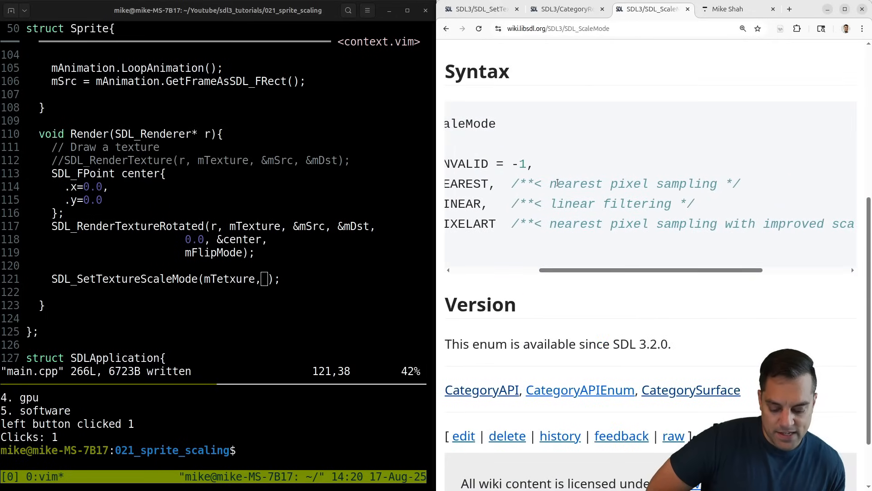
{"action": "left_click_drag", "start_coordinate": [554, 183], "coordinate": [639, 183]}
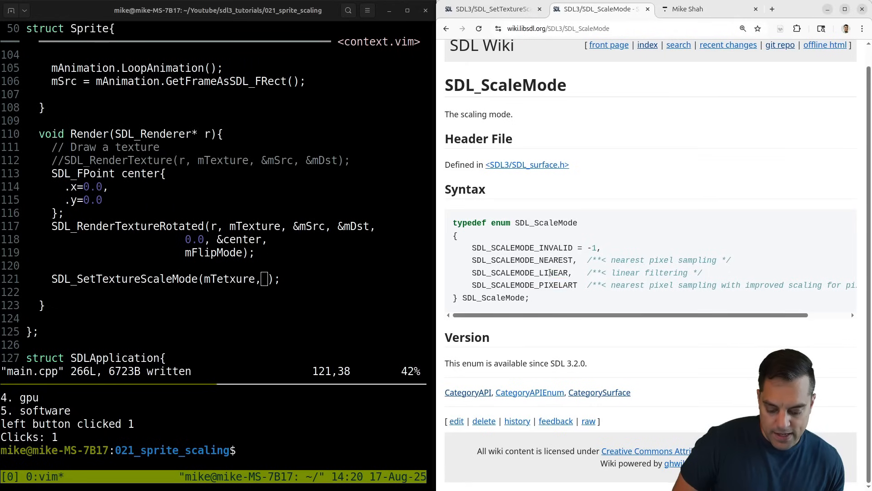
Select the SDL_SCALEMODE_NEAREST name on the wiki page for copying.
{"action": "double_click", "coordinate": [520, 273]}
{"action": "type", "text": "//  "}
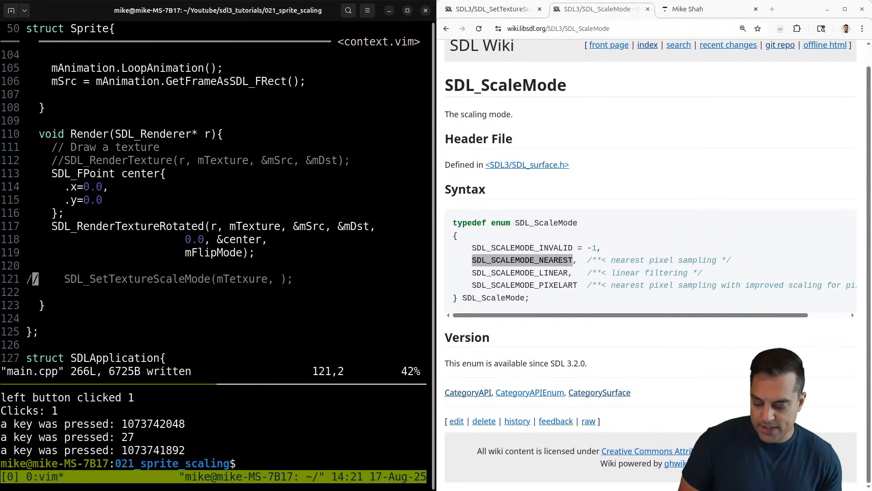
Change the sprite texture's scale mode from SDL_SCALEMODE_NEAREST to SDL_SCALEMODE_PIXELART and recompile with g++.
{"action": "key", "text": "i"}
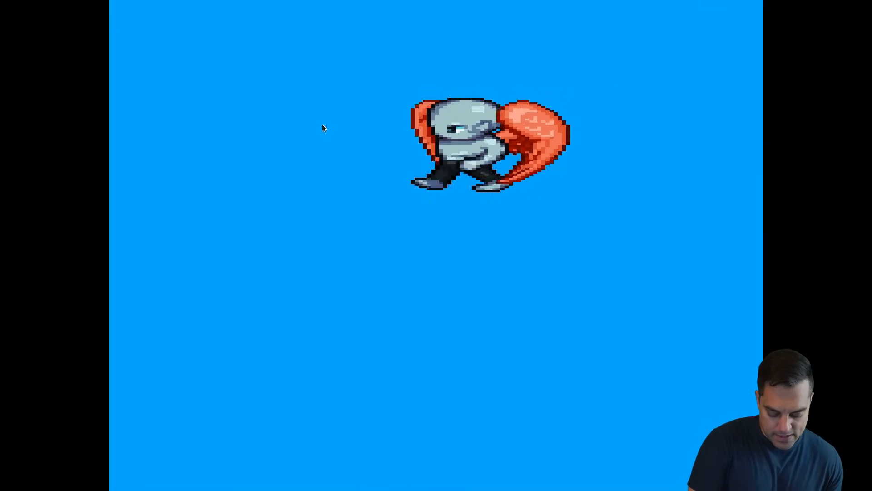
{"action": "left_click", "coordinate": [482, 143]}
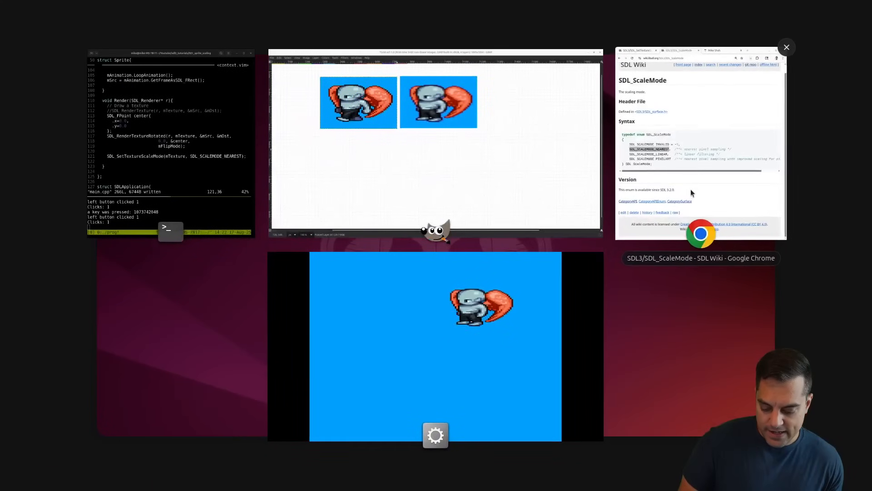
{"action": "right_click", "coordinate": [525, 284]}
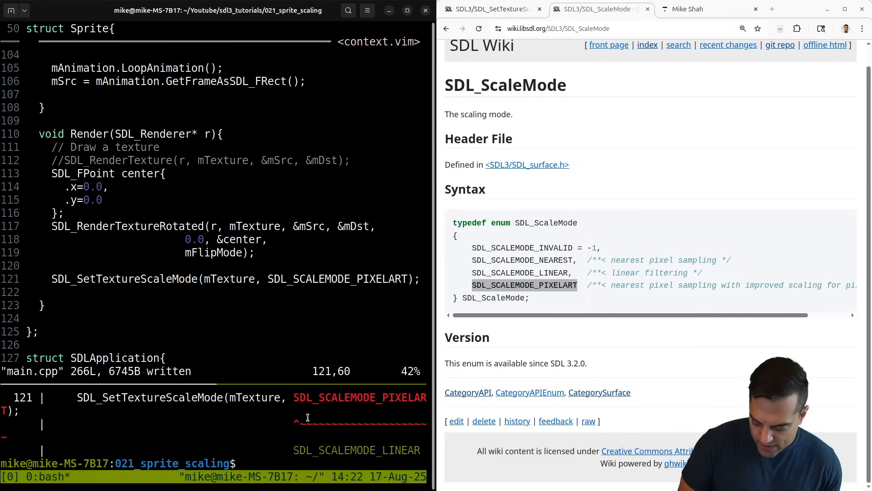
Start a new terminal at ~/SDL3/SDL-main/include/SDL3 and confirm with pwd.
{"action": "key", "text": "Return"}
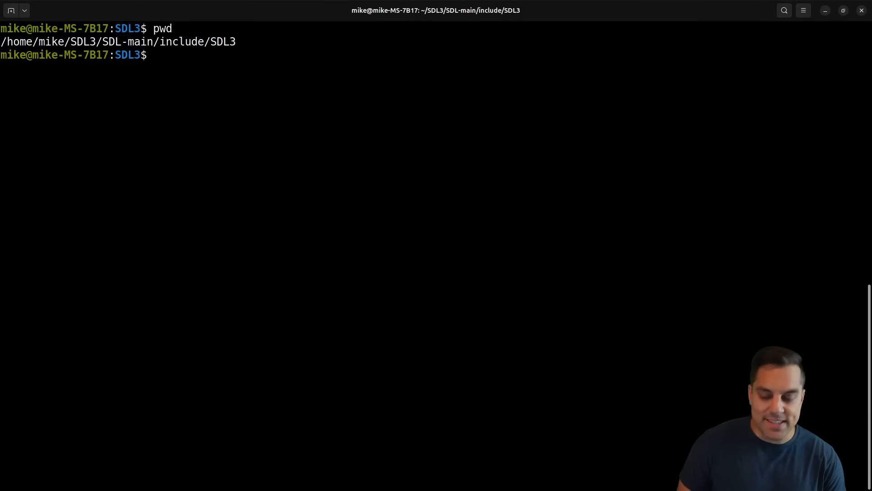
View SDL_surface.h in Vim and search for the SCALE_ mode definitions.
{"action": "type", "text": "vim SDL_Su"}
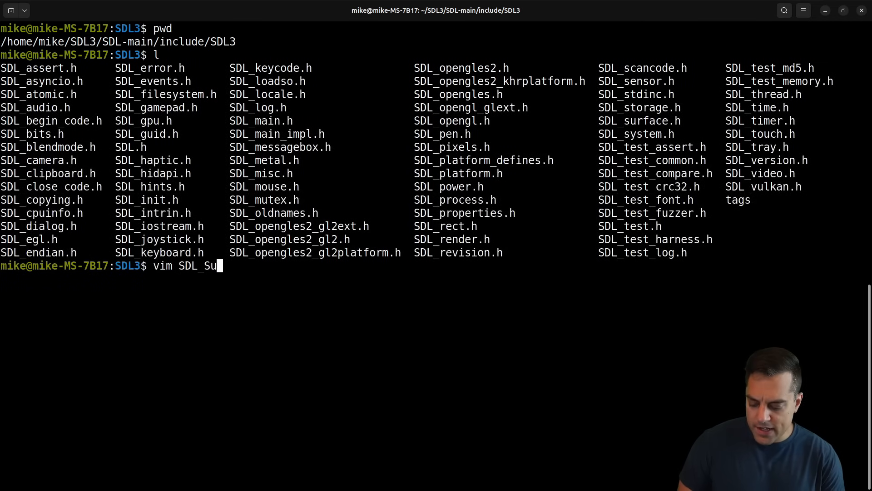
{"action": "type", "text": "r"}
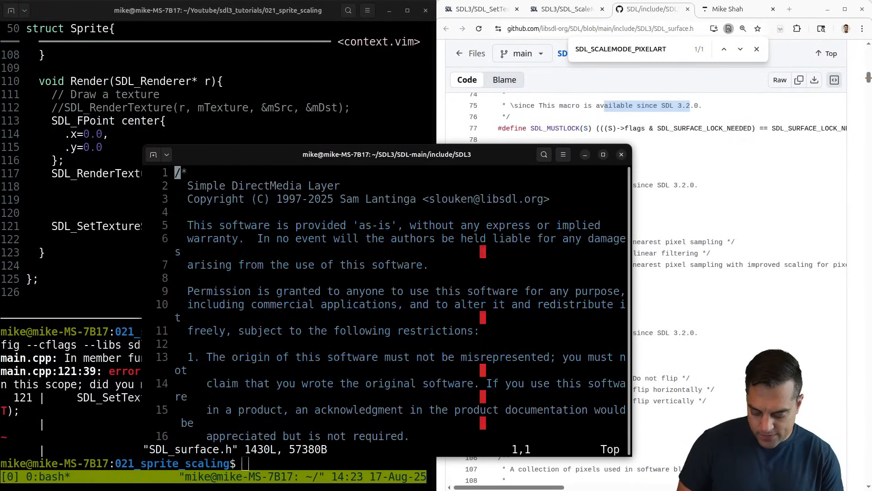
{"action": "type", "text": "/SCA"}
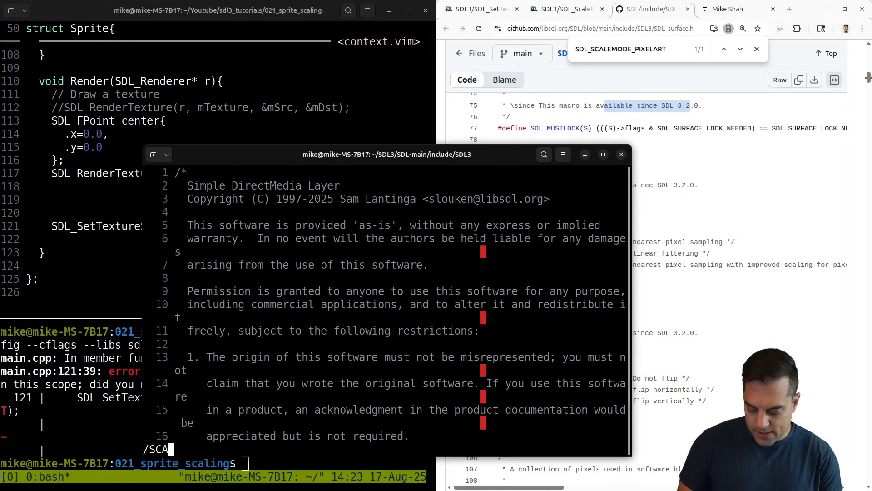
{"action": "type", "text": "LE_"}
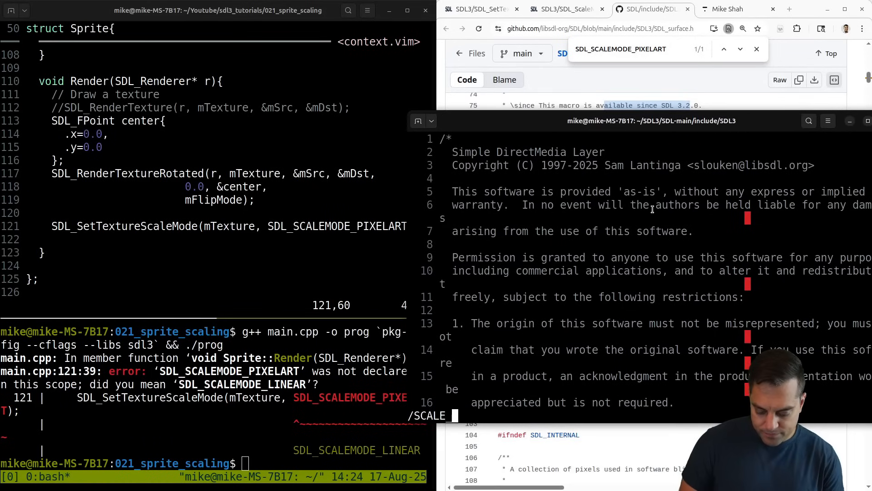
{"action": "scroll", "scroll_direction": "down", "scroll_amount": 3}
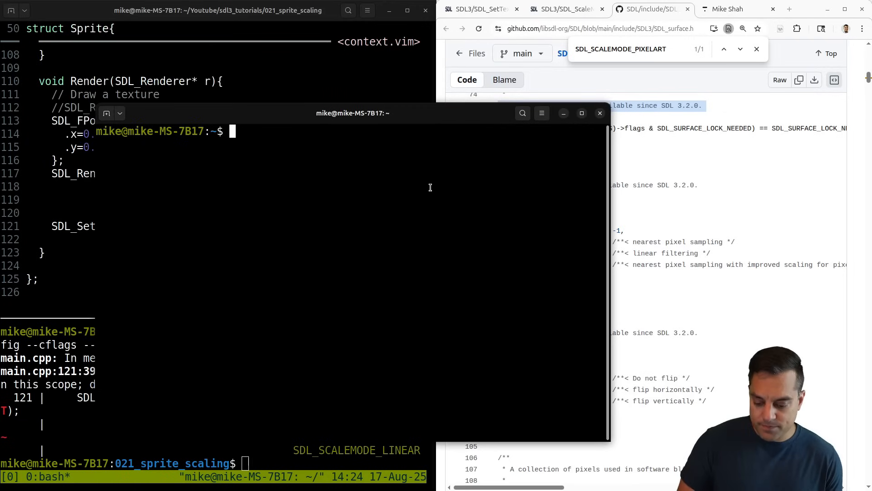
In SDL3/SDL-main attempt git pull, which finds no repository, then close that terminal.
{"action": "type", "text": "cd SDL3/"}
{"action": "type", "text": "cd SDL-main/"}
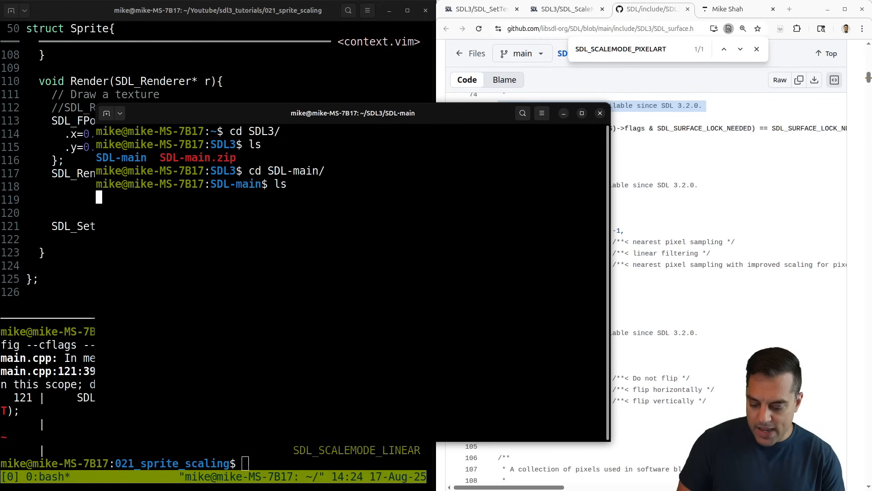
{"action": "type", "text": "git pull"}
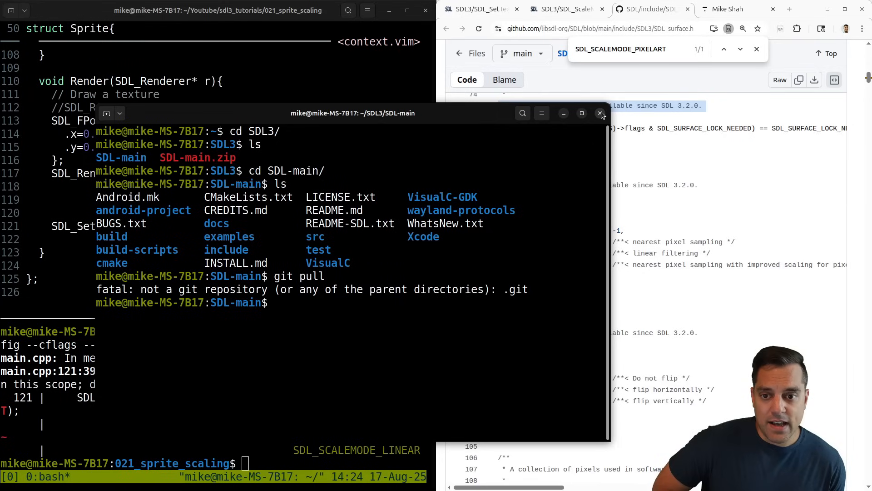
{"action": "left_click", "coordinate": [601, 113]}
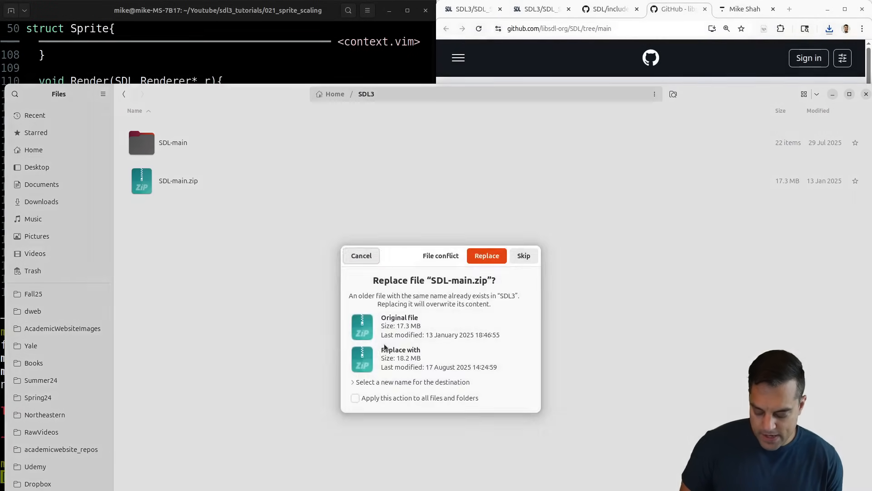
Replace the old SDL-main.zip with the new download and extract it into an SDL-main folder.
{"action": "left_click", "coordinate": [485, 256]}
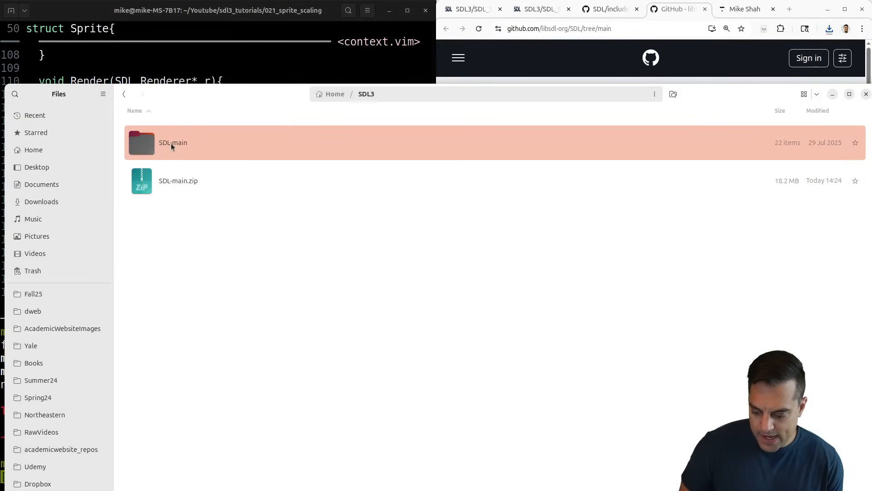
{"action": "right_click", "coordinate": [178, 143]}
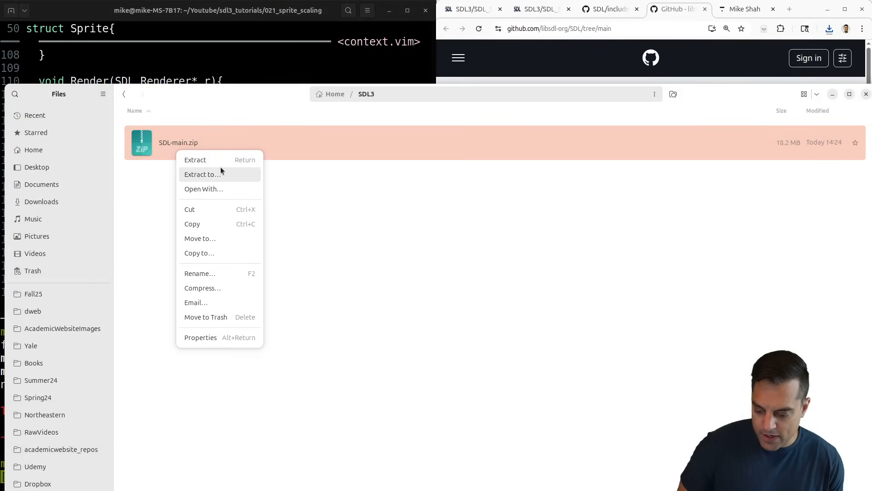
{"action": "left_click", "coordinate": [195, 160]}
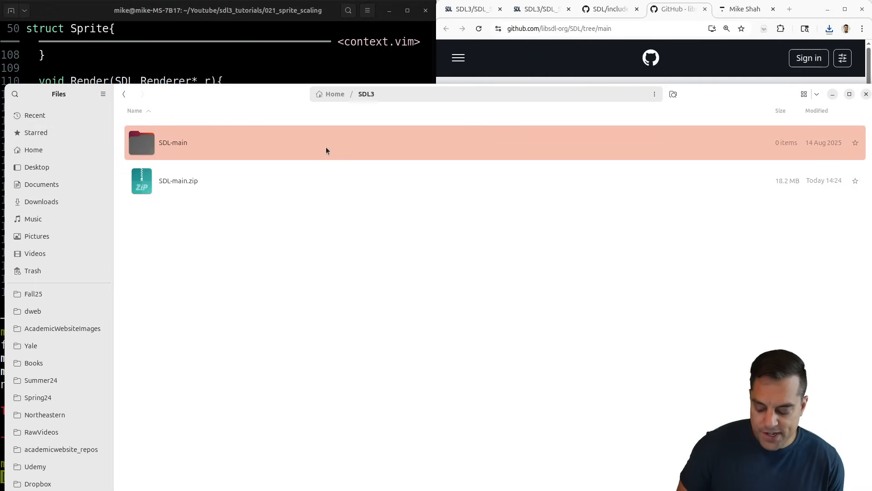
{"action": "mouse_move", "coordinate": [260, 294]}
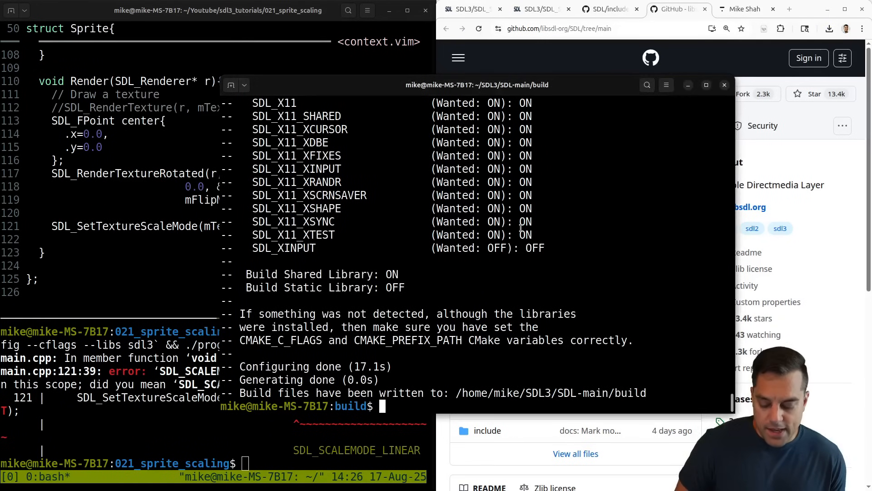
Build SDL3 with make -j, install it with sudo make install, then exit the shell.
{"action": "type", "text": "make -j 1"}
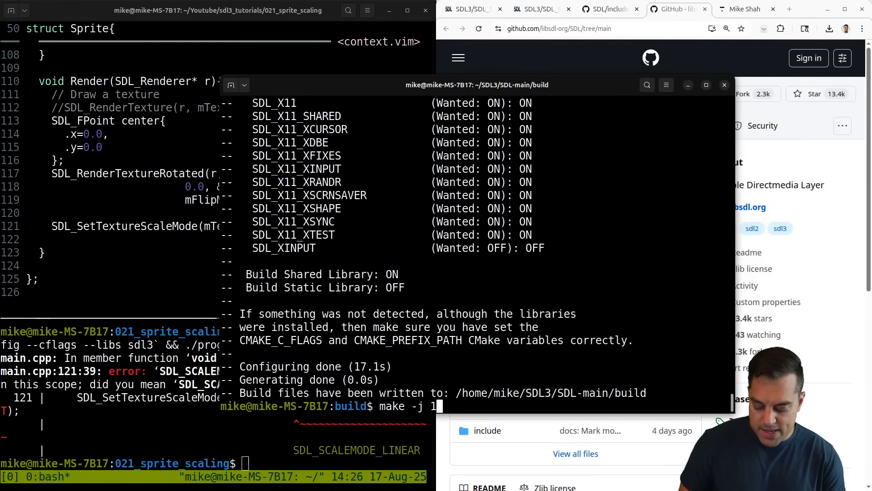
{"action": "key", "text": "Return"}
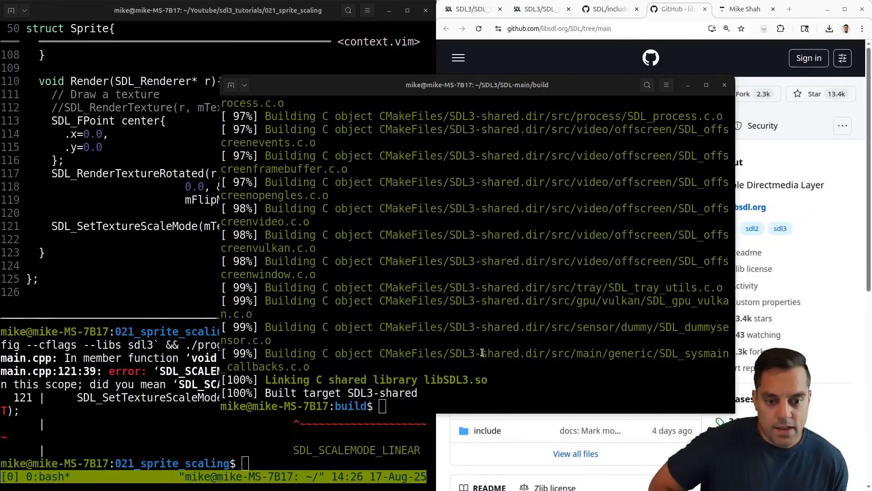
{"action": "type", "text": "sudo make i"}
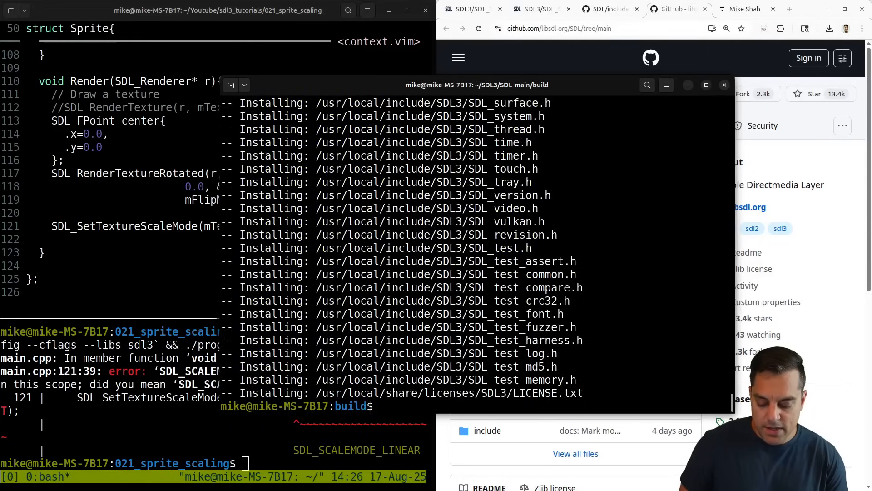
{"action": "type", "text": "exi"}
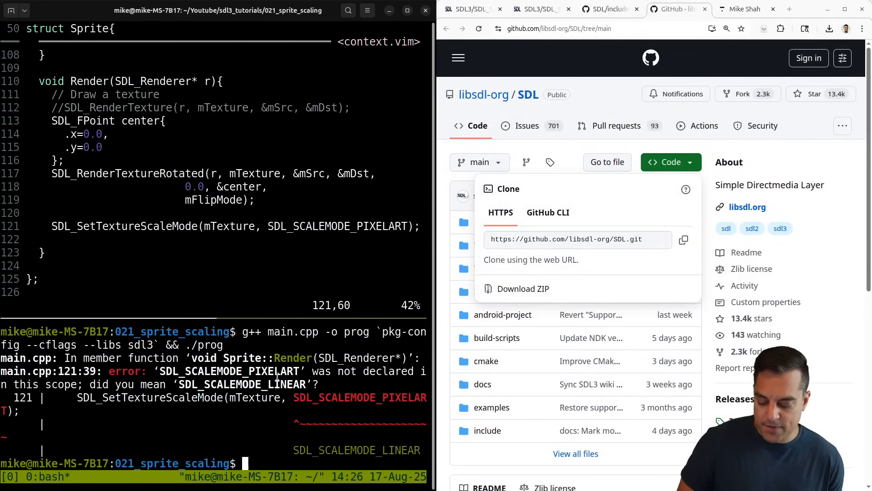
Rerun the g++ compile and ./prog command for the PIXELART sprite program.
{"action": "key", "text": "Return"}
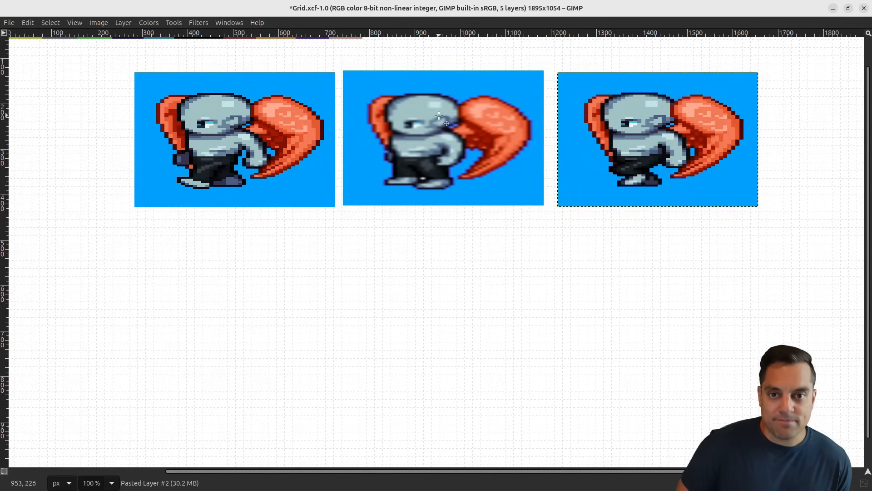
{"action": "mouse_move", "coordinate": [509, 142]}
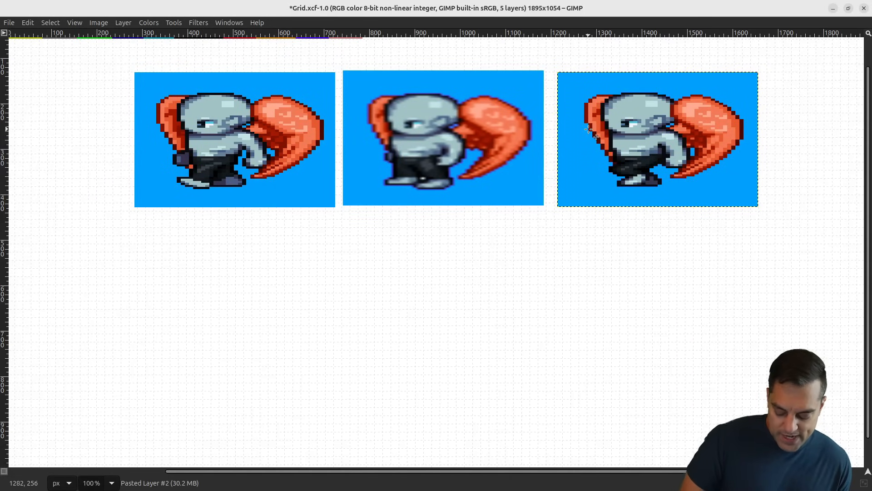
Drag Pasted Layer #2 beneath the first sprite and zoom in to compare the renders.
{"action": "left_click_drag", "start_coordinate": [656, 139], "coordinate": [233, 275]}
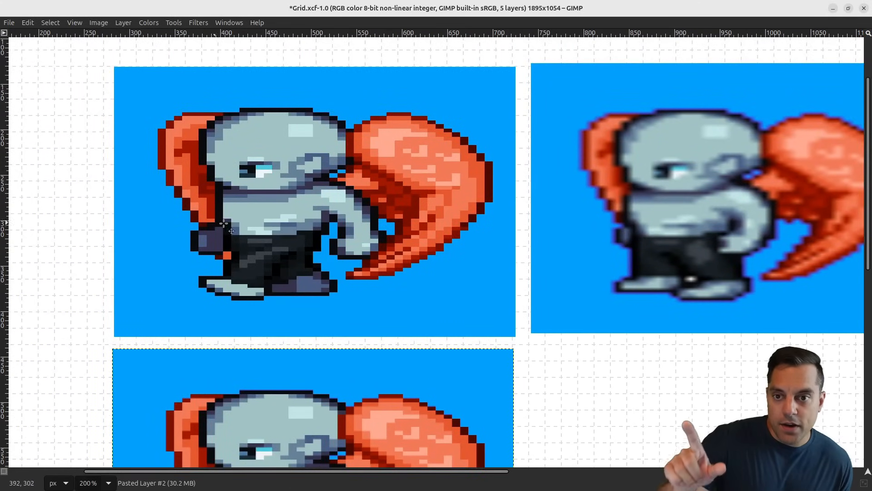
{"action": "scroll", "scroll_direction": "down", "scroll_amount": 3}
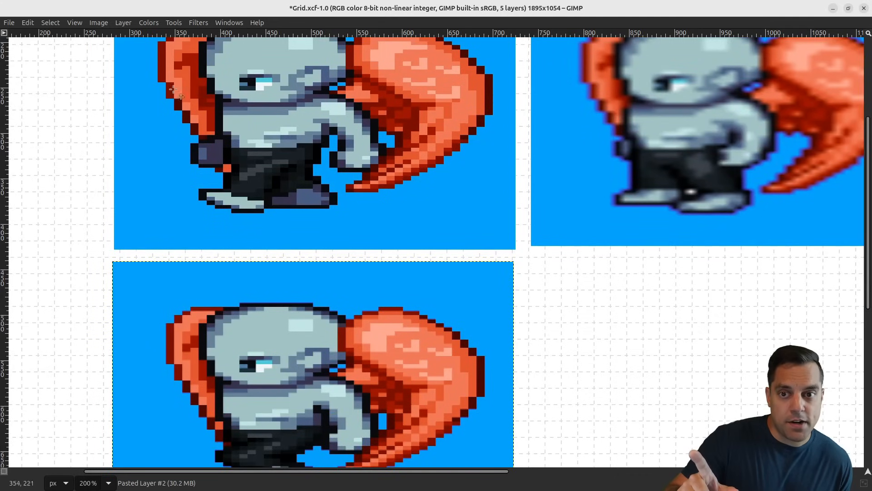
{"action": "mouse_move", "coordinate": [206, 162]}
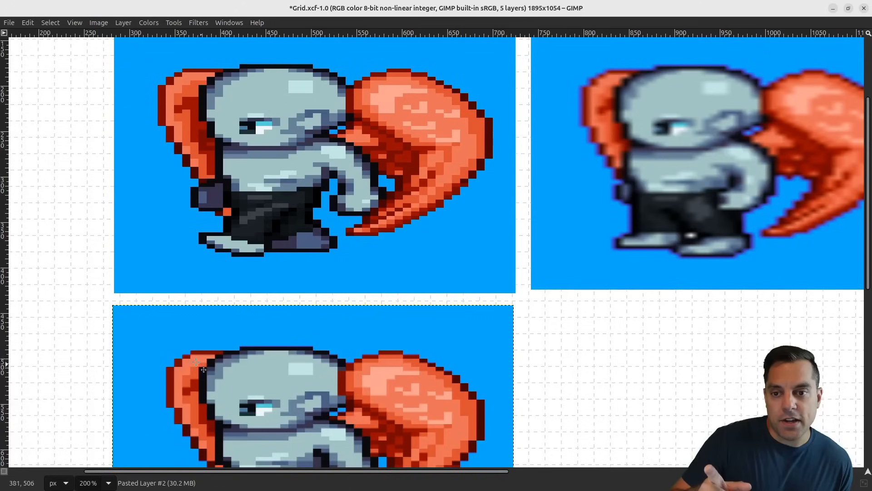
{"action": "mouse_move", "coordinate": [303, 353]}
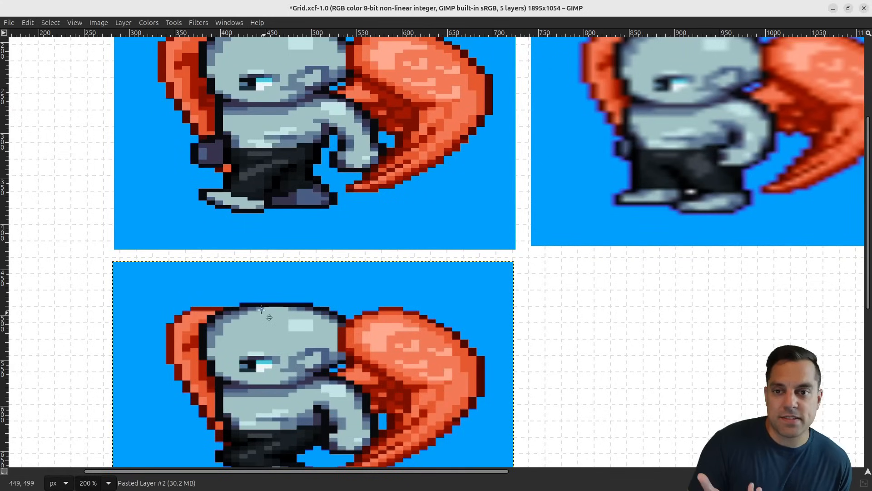
{"action": "scroll", "scroll_direction": "down", "scroll_amount": 3}
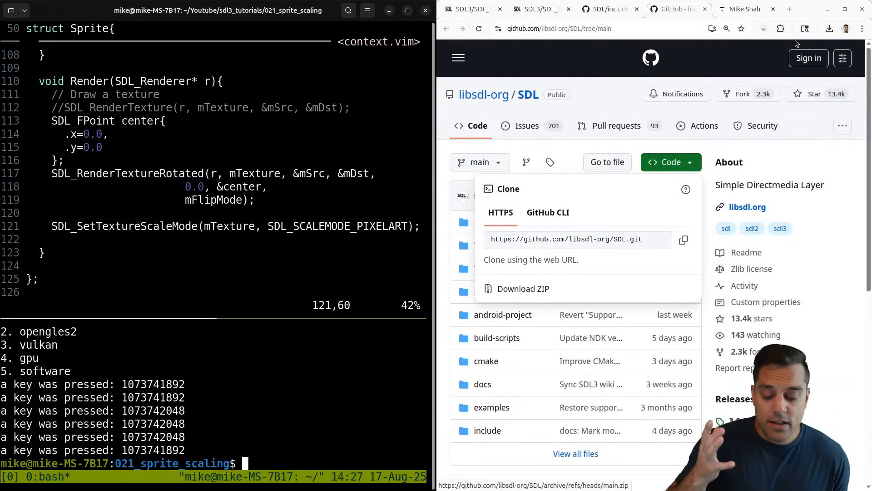
{"action": "mouse_move", "coordinate": [540, 9]}
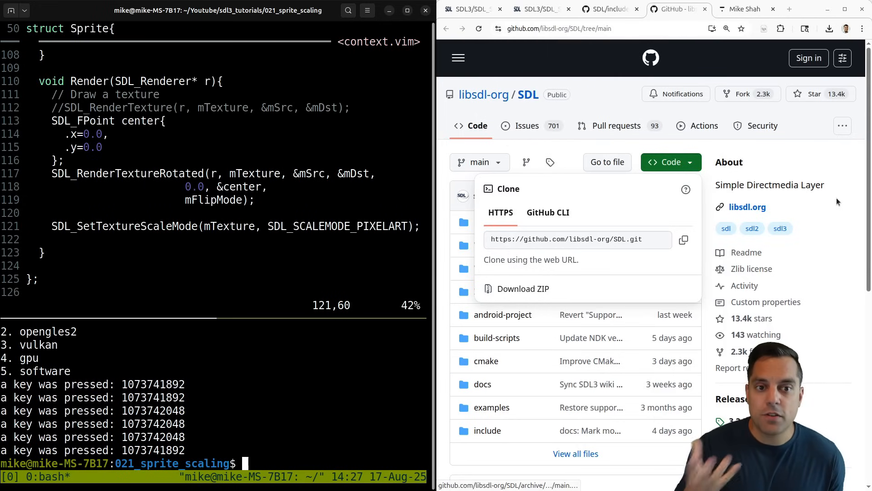
Show GitHub's SDL_surface.h ScaleMode enum and highlight SDL_SCALEMODE_PIXELART in the Vim code.
{"action": "left_click", "coordinate": [606, 9]}
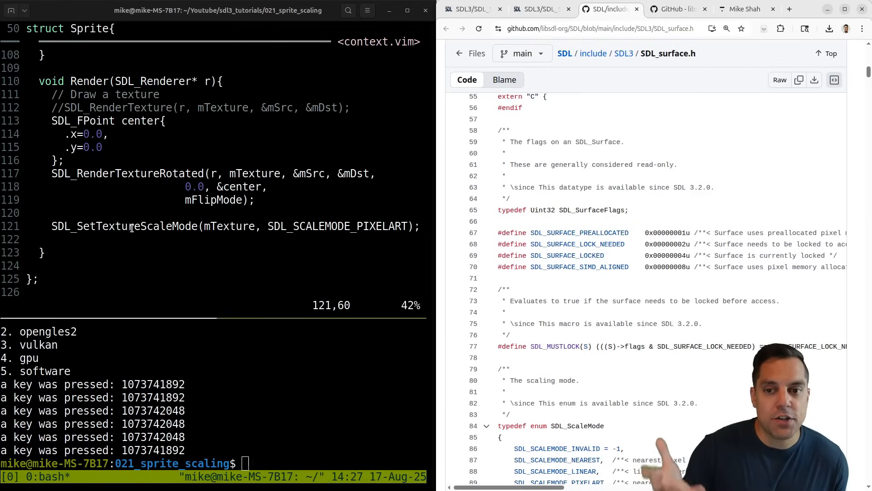
{"action": "double_click", "coordinate": [124, 226]}
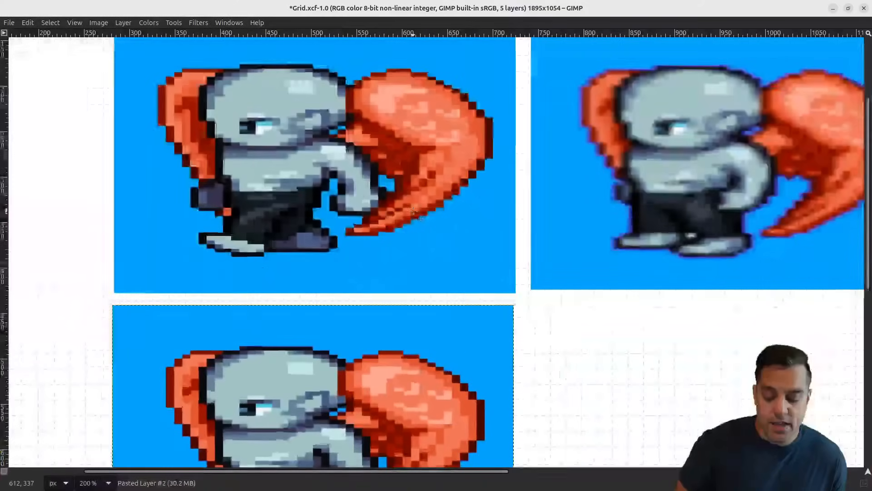
{"action": "scroll", "scroll_direction": "down", "scroll_amount": 3}
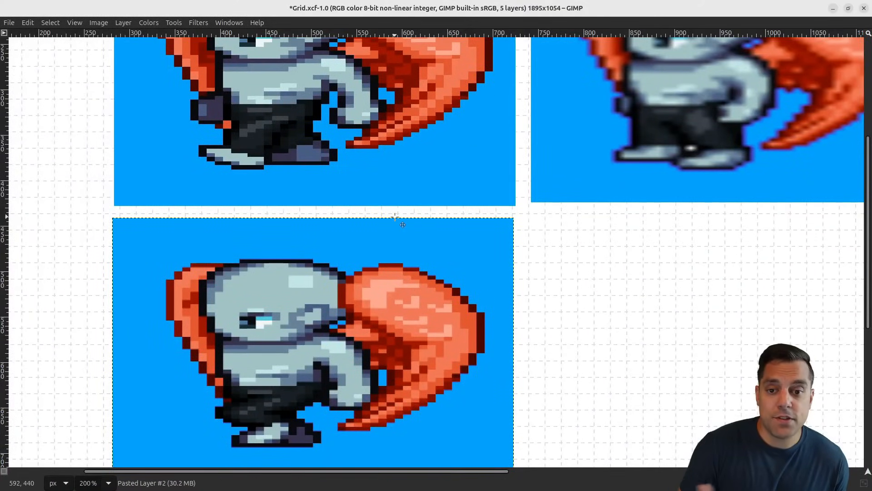
{"action": "mouse_move", "coordinate": [383, 259]}
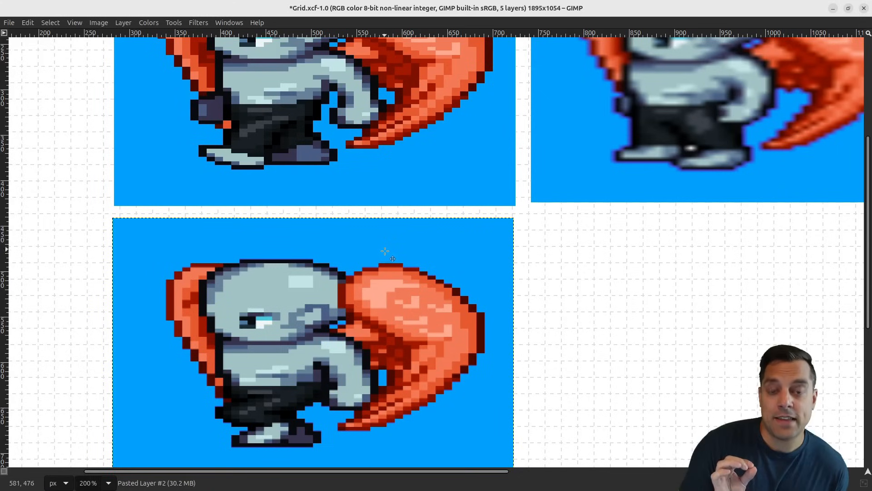
{"action": "scroll", "scroll_direction": "down", "scroll_amount": 3}
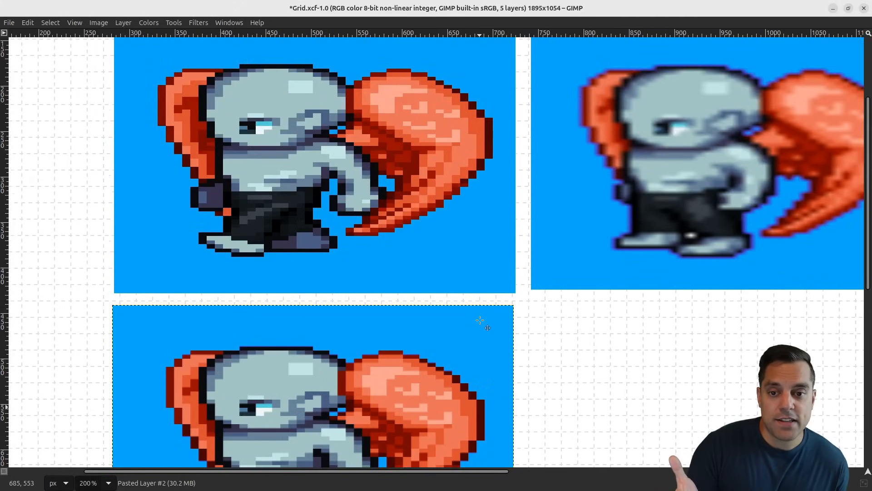
{"action": "scroll", "scroll_direction": "down", "scroll_amount": 3}
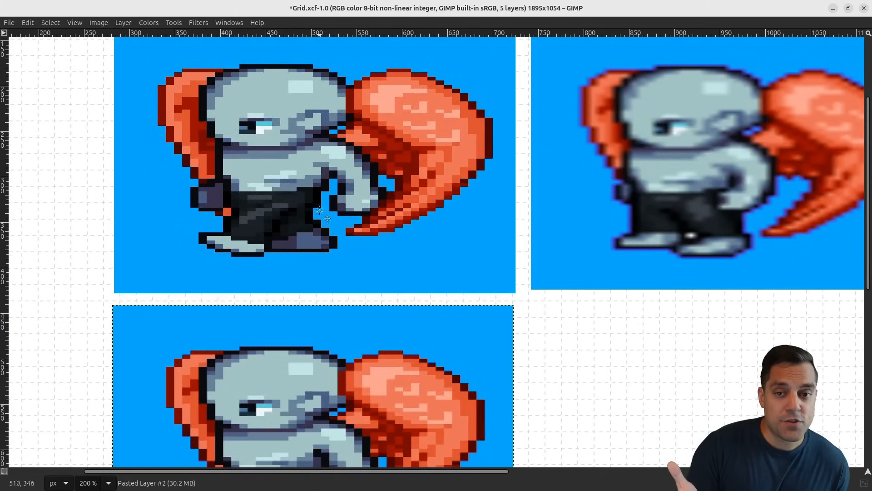
{"action": "mouse_move", "coordinate": [425, 256]}
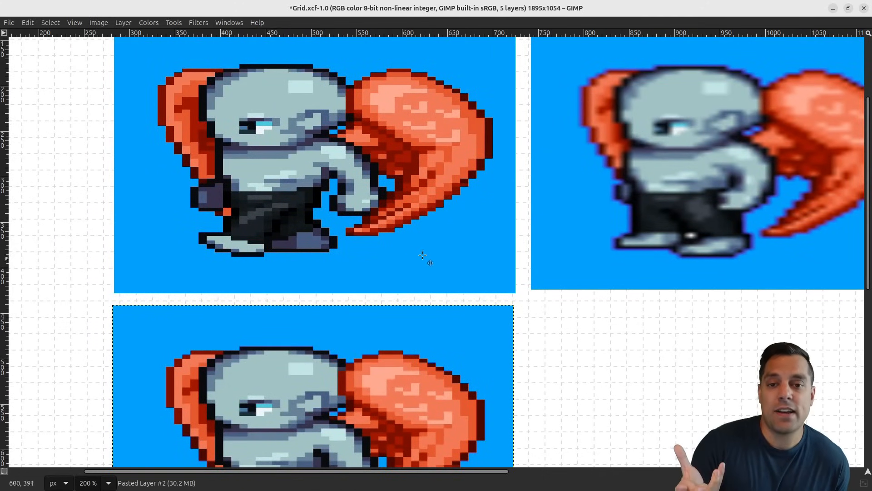
{"action": "mouse_move", "coordinate": [451, 256]}
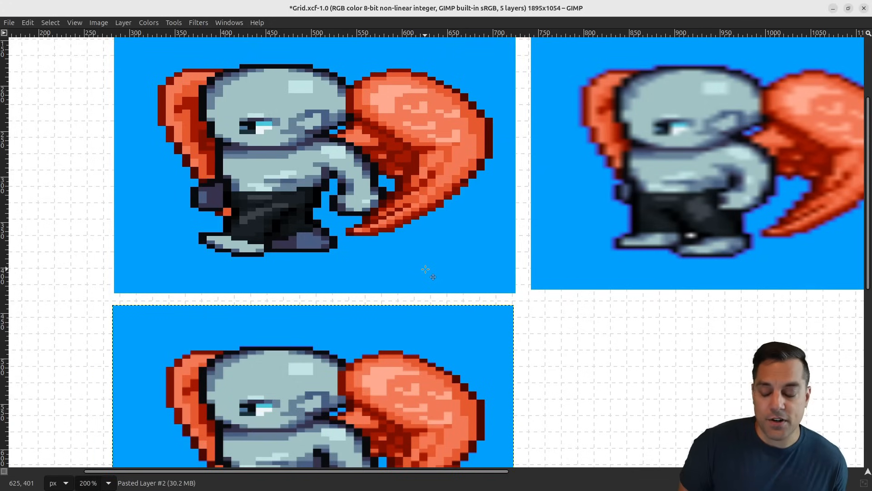
{"action": "mouse_move", "coordinate": [425, 108]}
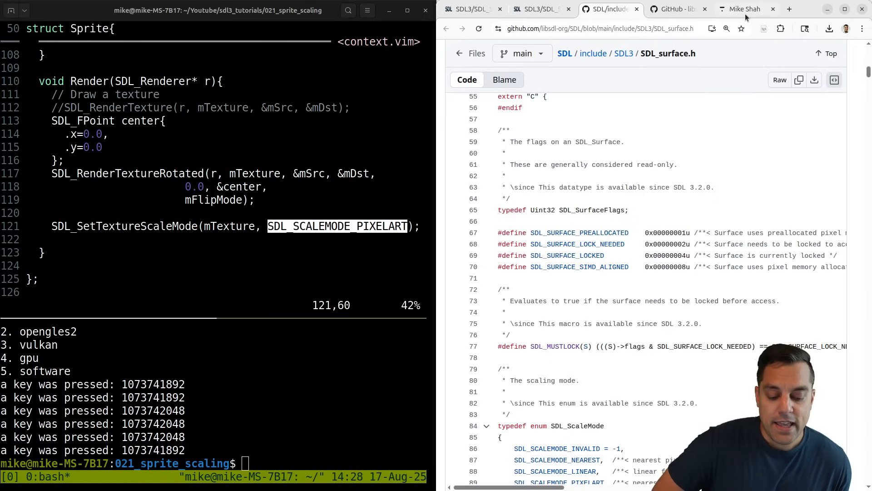
Switch to courses.mshah.io and scroll down to the SDL3 Tutorials card.
{"action": "left_click", "coordinate": [744, 9]}
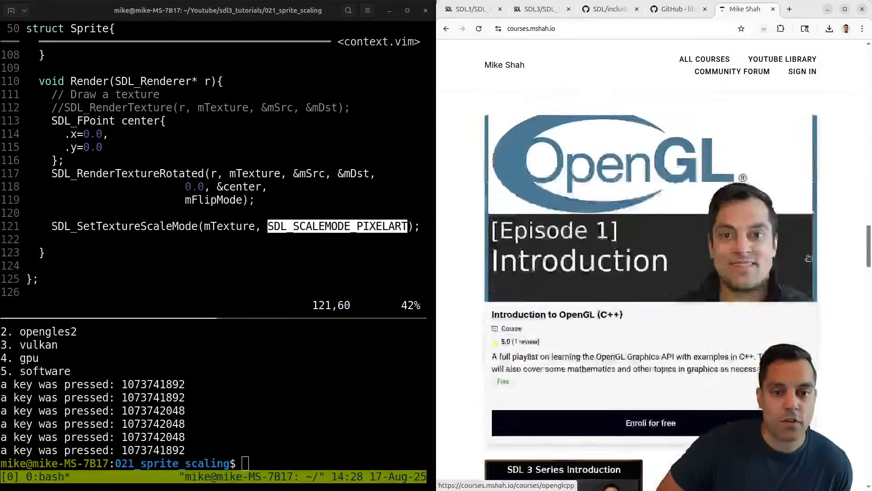
{"action": "scroll", "scroll_direction": "down", "scroll_amount": 3}
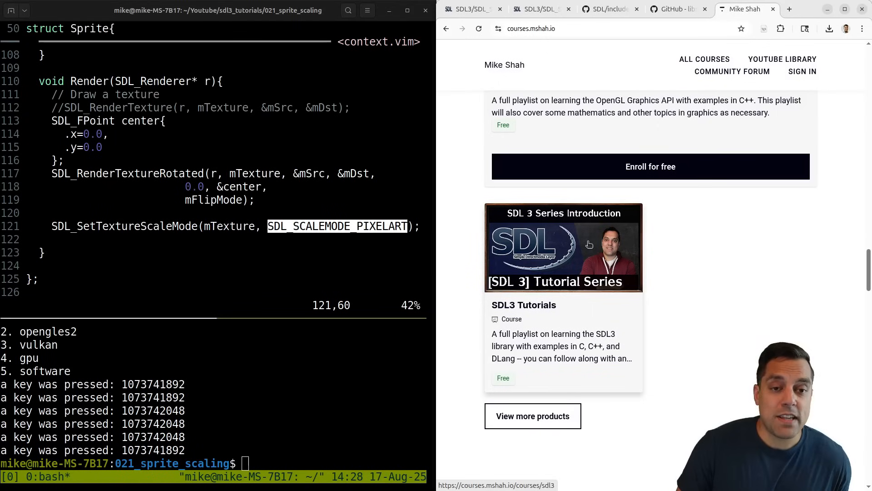
{"action": "mouse_move", "coordinate": [600, 247]}
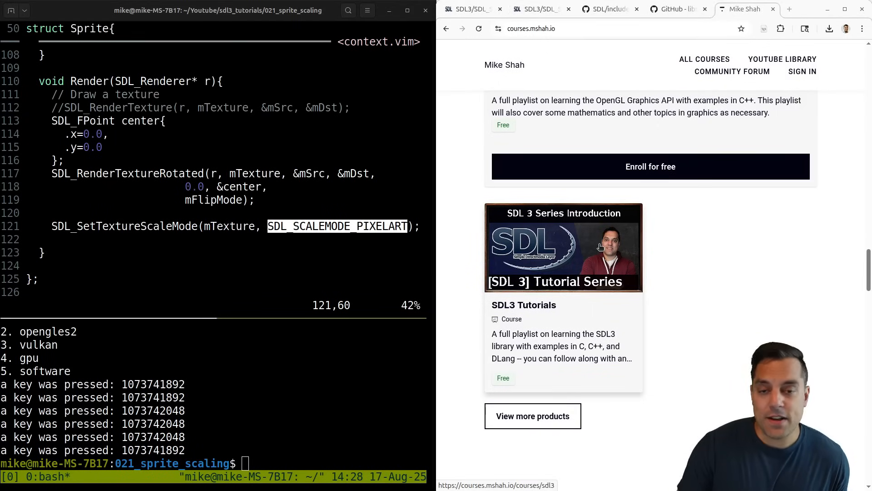